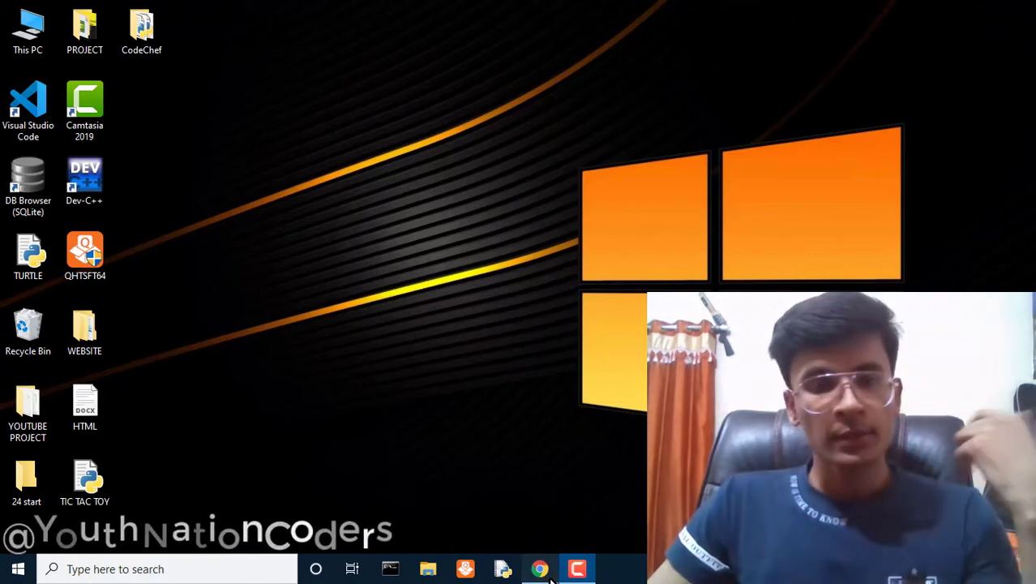
Bring up the Add Two Numbers page and highlight the youngest-programmer story sentences
left_click(540, 569)
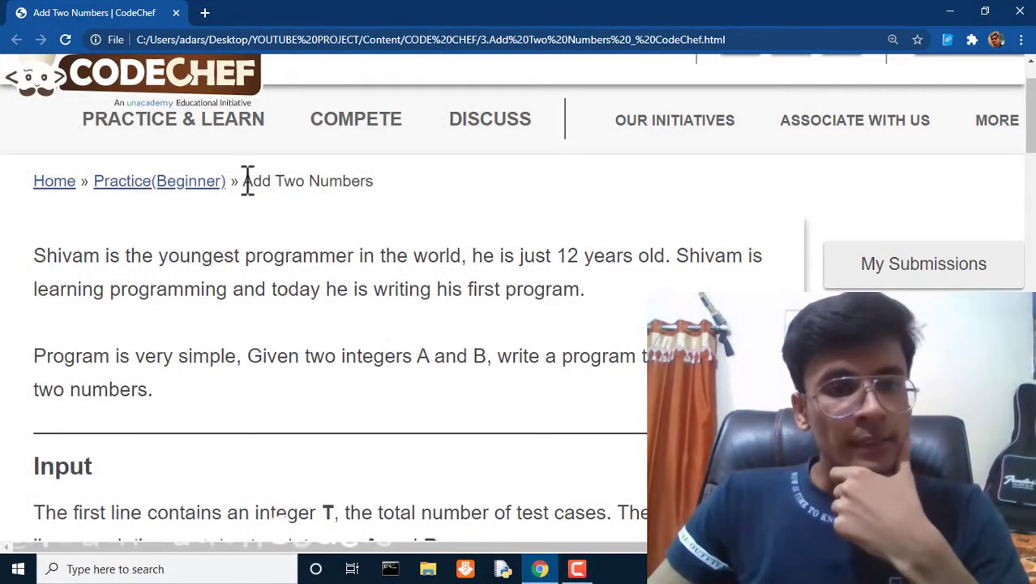
double_click(308, 181)
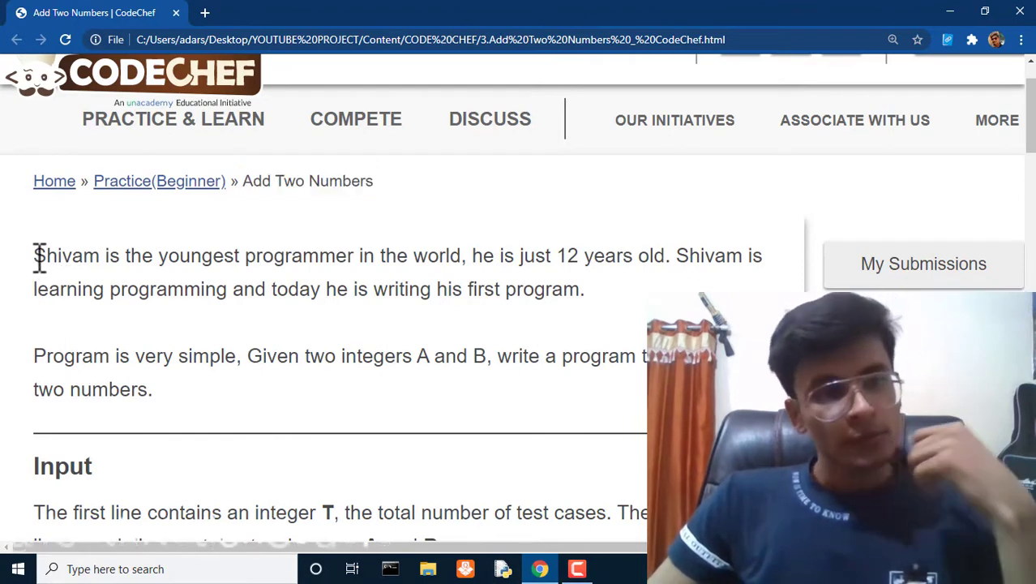
left_click_drag(33, 255, 336, 255)
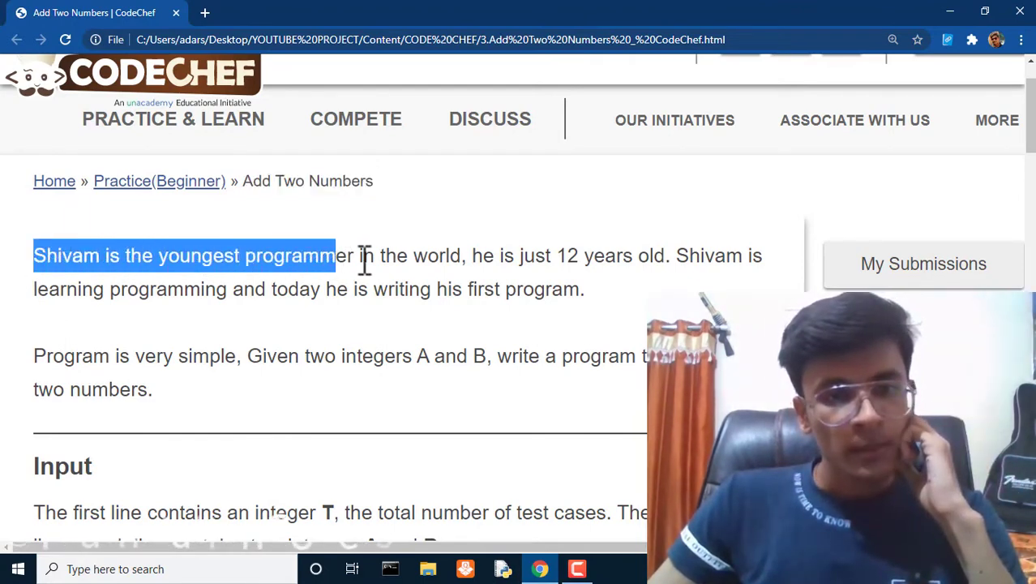
left_click_drag(335, 255, 462, 256)
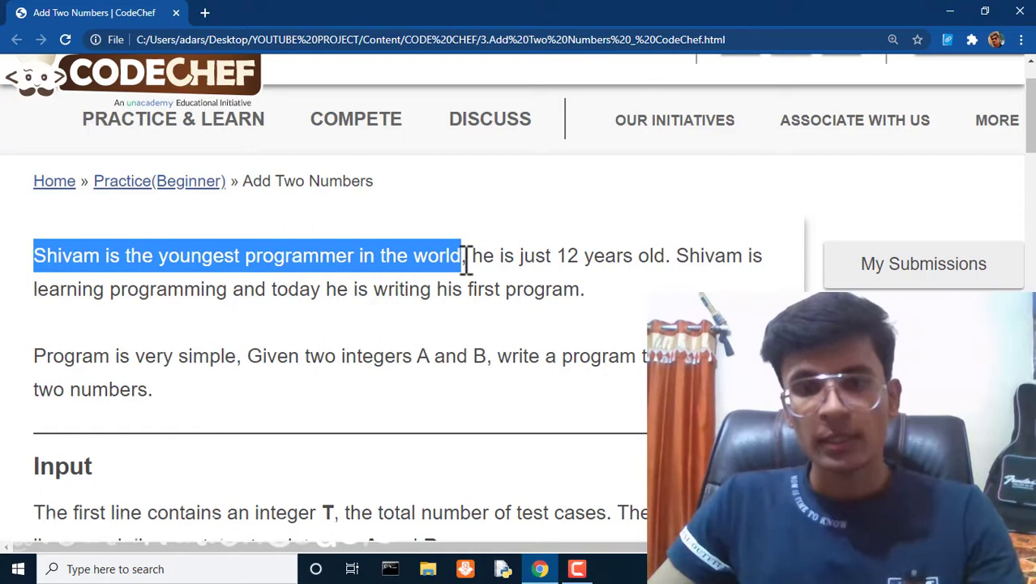
mouse_move(426, 288)
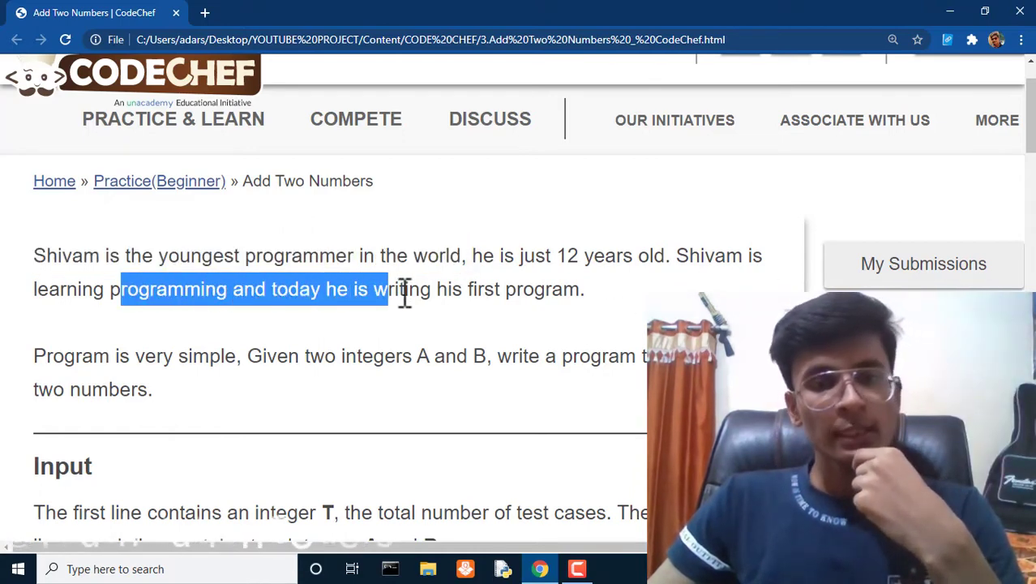
Read the task of adding integers A and B and the test-case count in Input
scroll("down", 3)
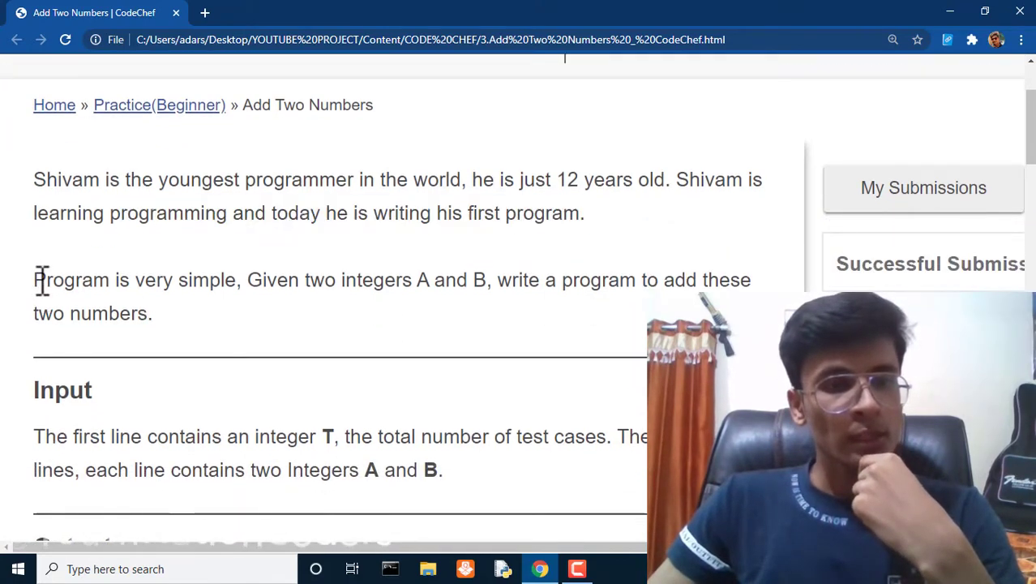
left_click_drag(33, 279, 512, 280)
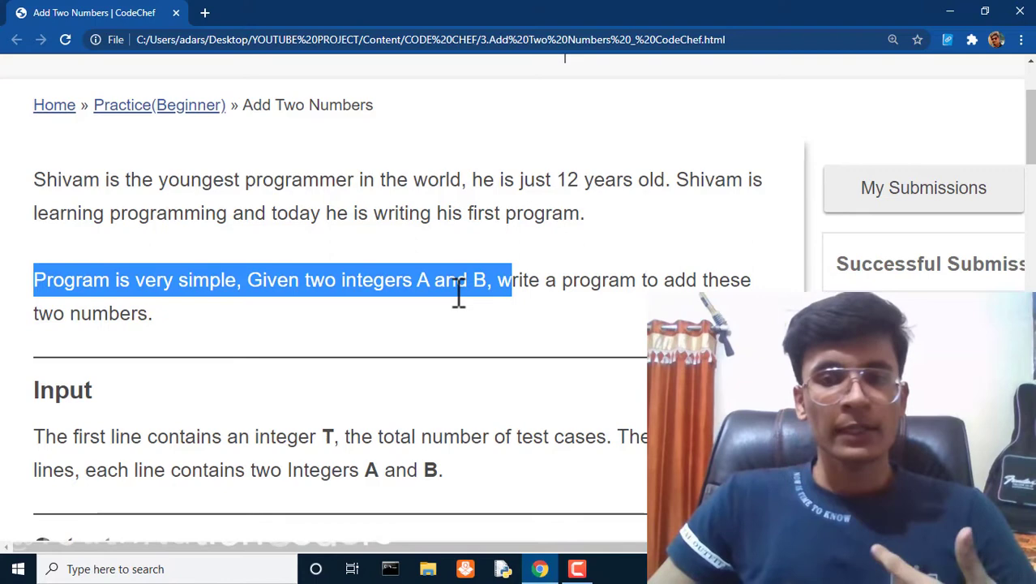
scroll("down", 3)
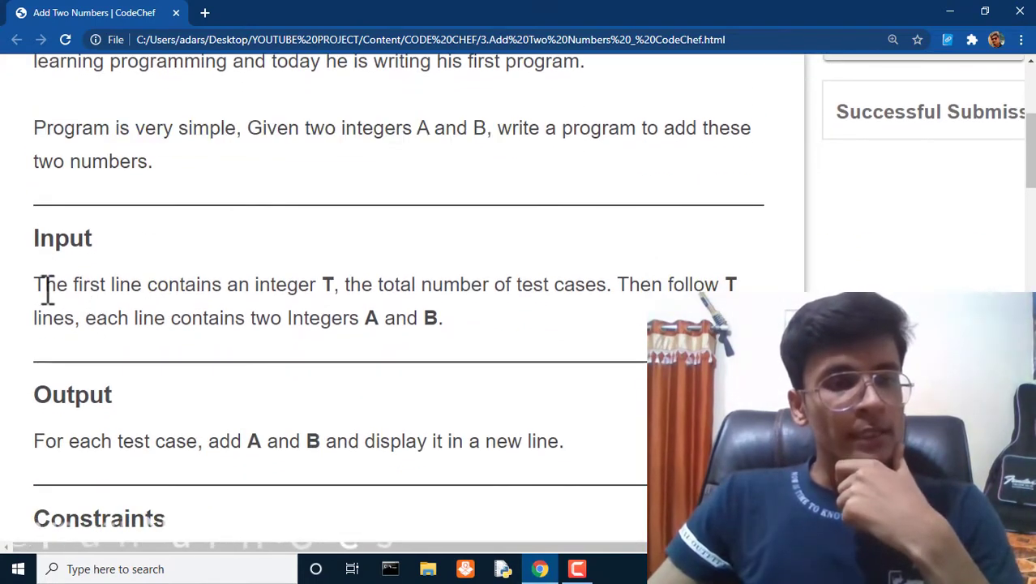
left_click_drag(34, 284, 338, 285)
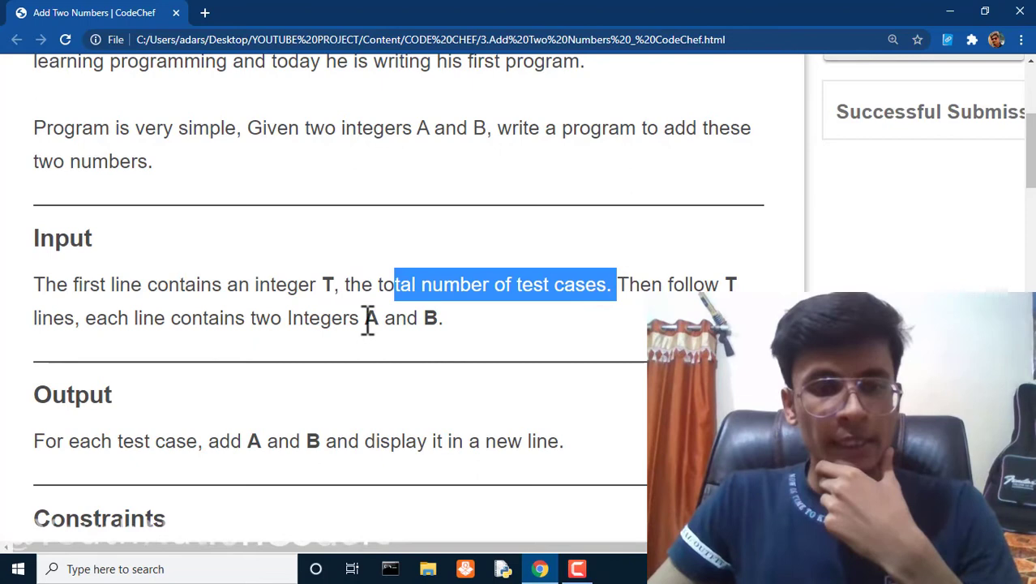
Scroll to Output and Constraints and highlight the 10000 upper limit for A and B
scroll("down", 3)
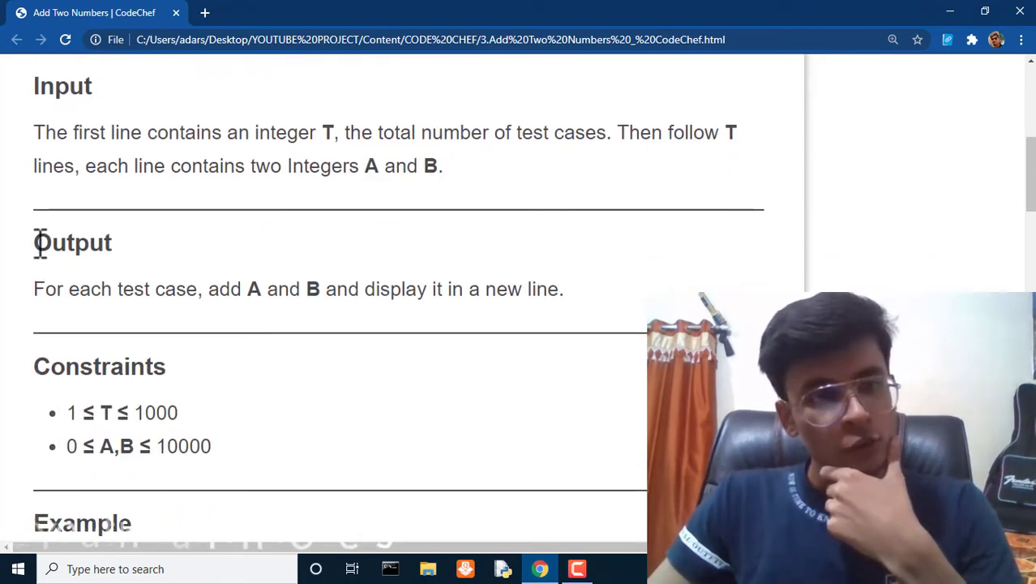
mouse_move(227, 296)
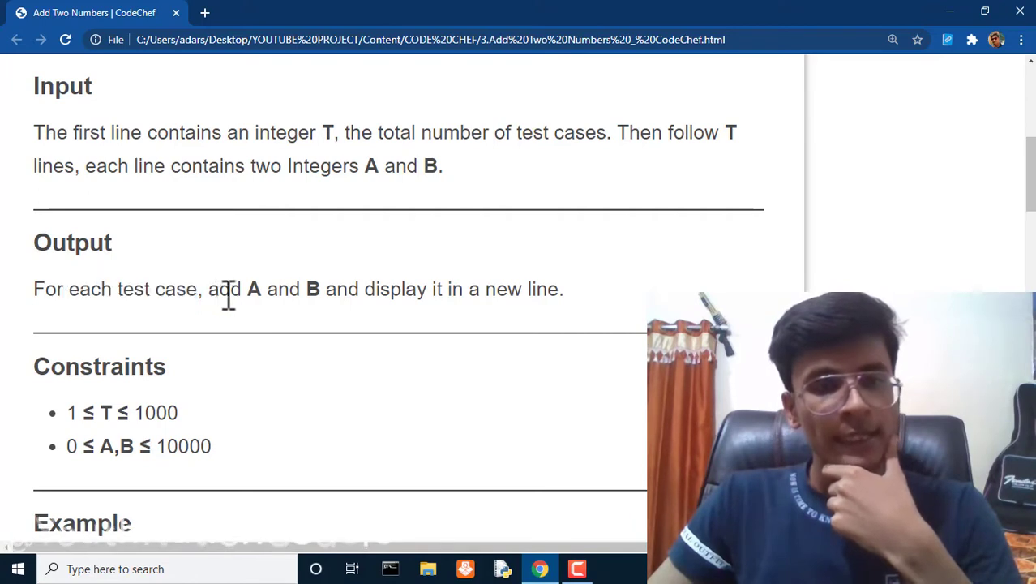
mouse_move(203, 369)
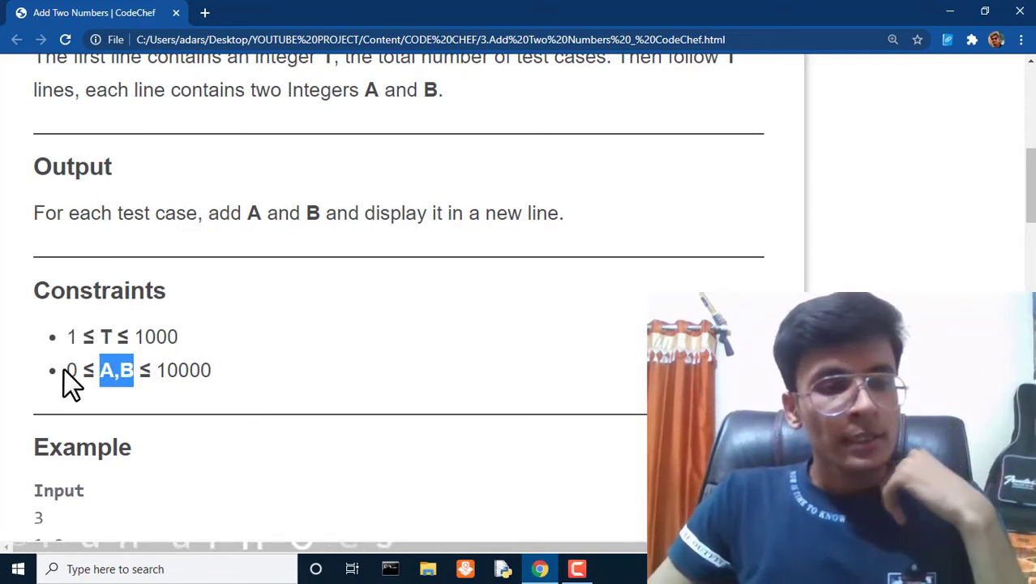
double_click(181, 370)
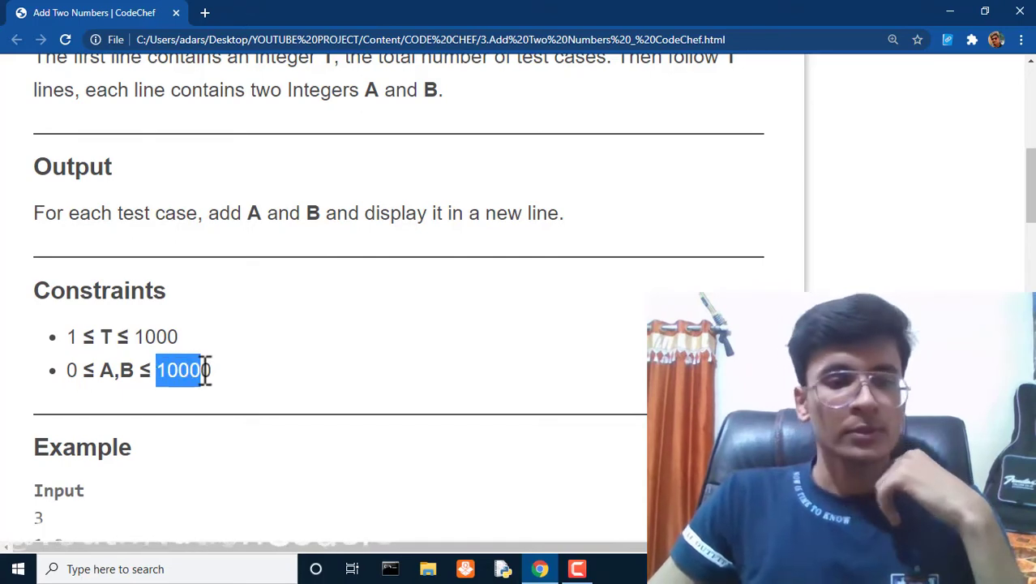
Highlight the example count 3 and the cases 100 200 and 10 40 with their sums
scroll("down", 3)
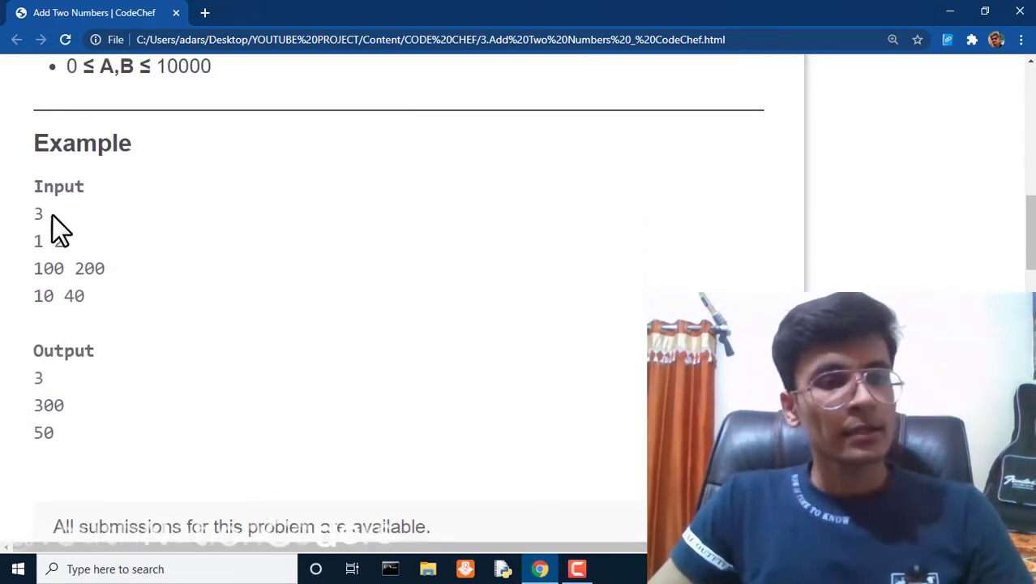
double_click(37, 213)
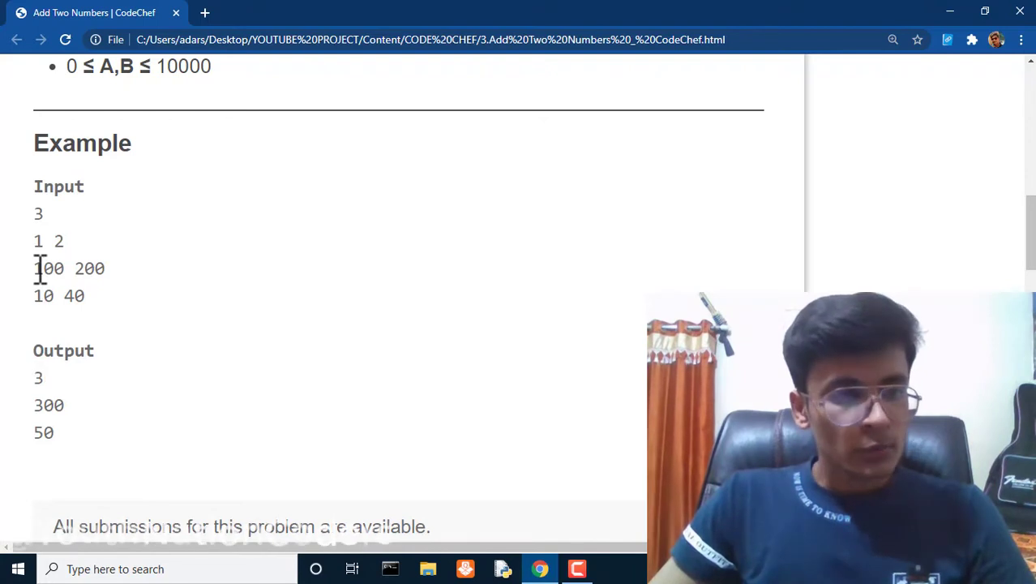
double_click(46, 267)
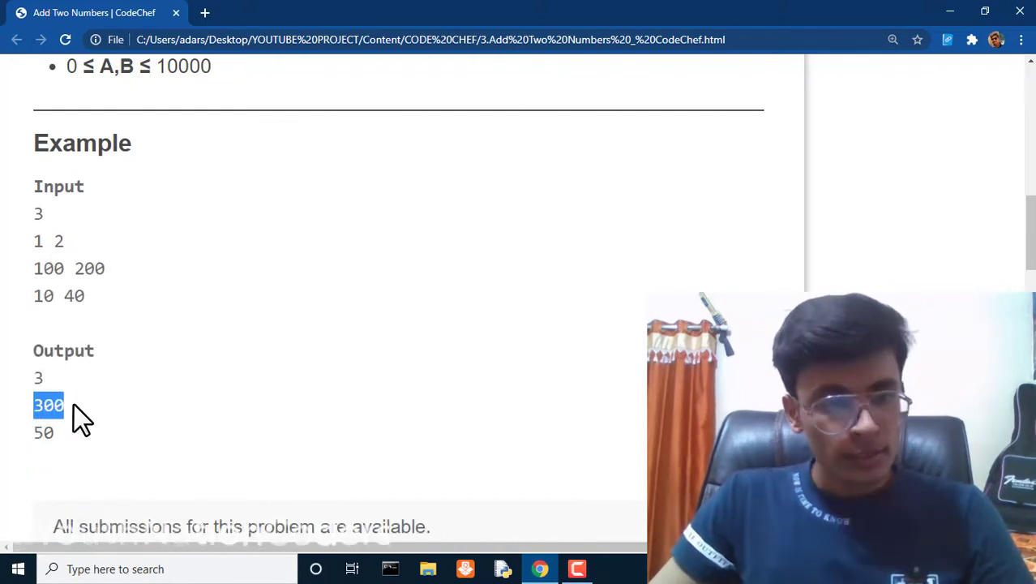
mouse_move(28, 317)
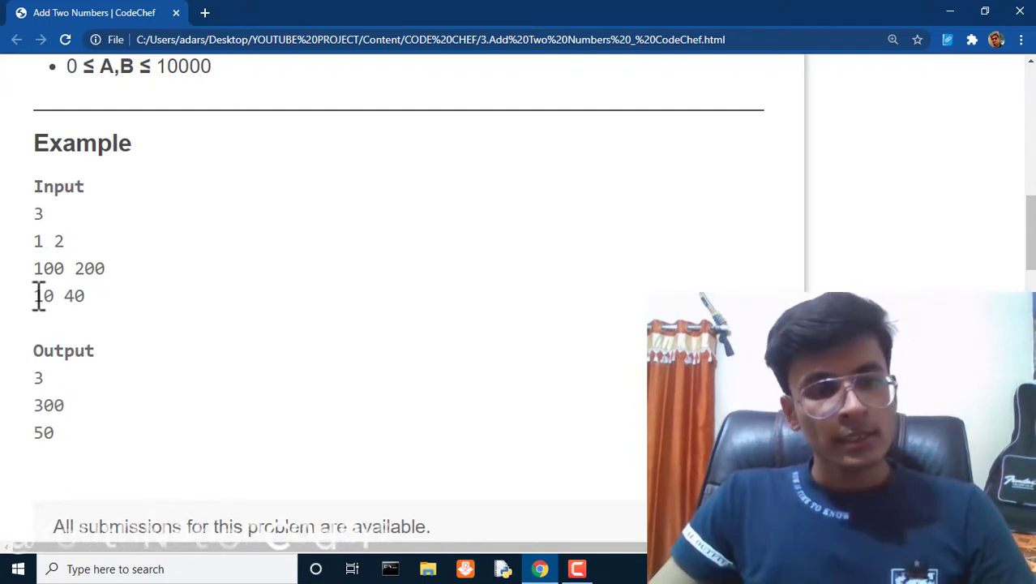
double_click(73, 295)
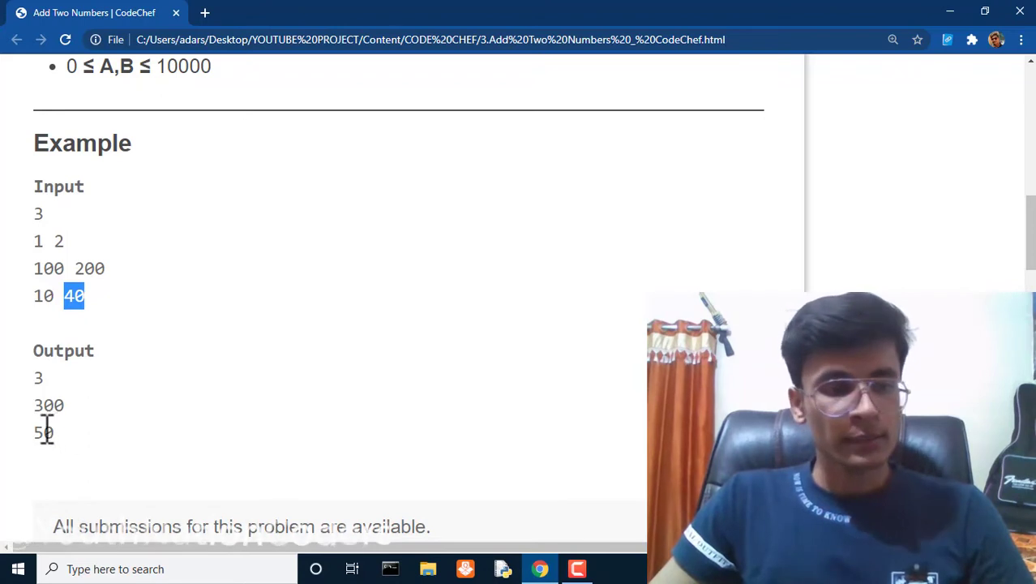
mouse_move(541, 418)
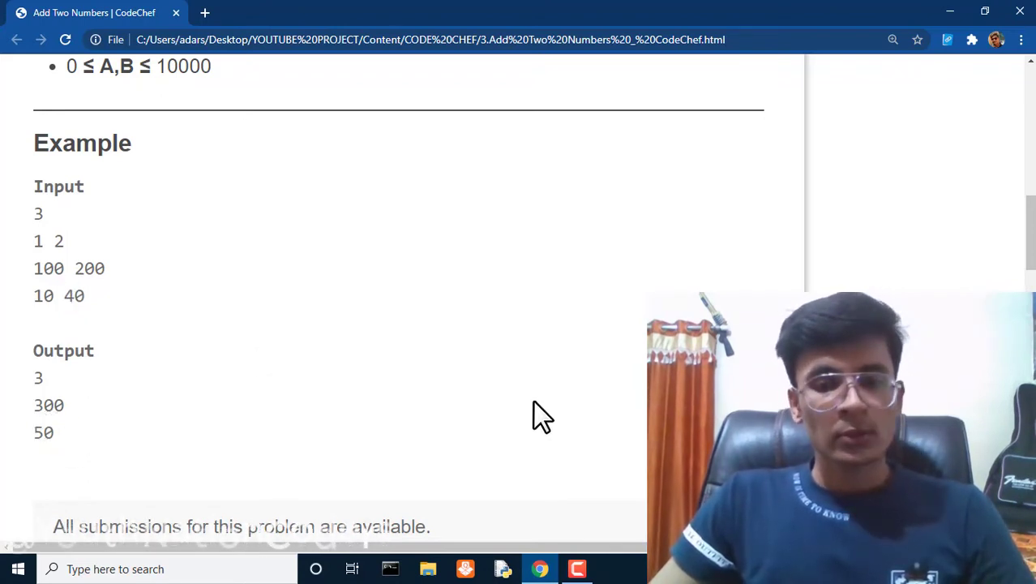
mouse_move(382, 334)
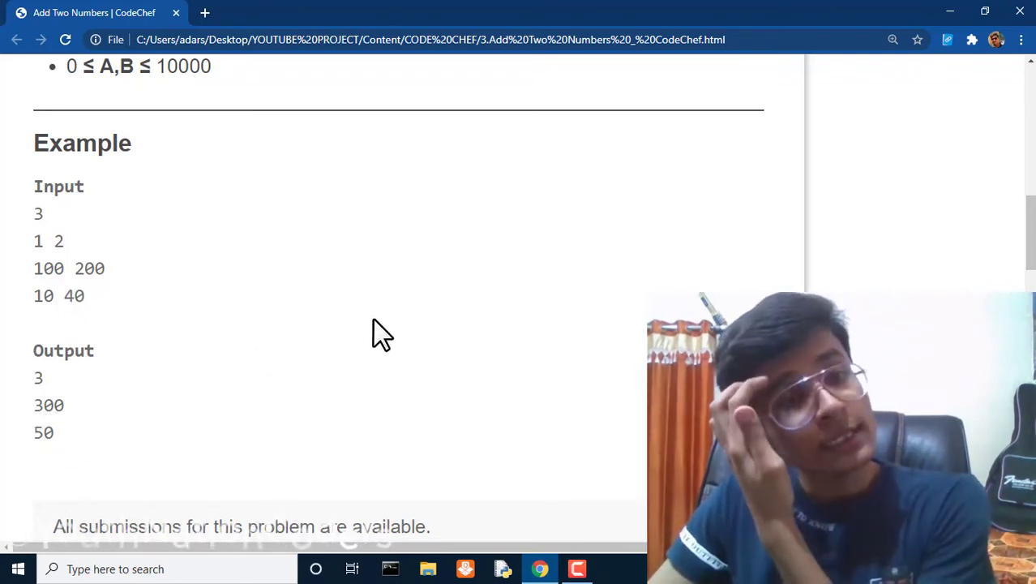
double_click(38, 213)
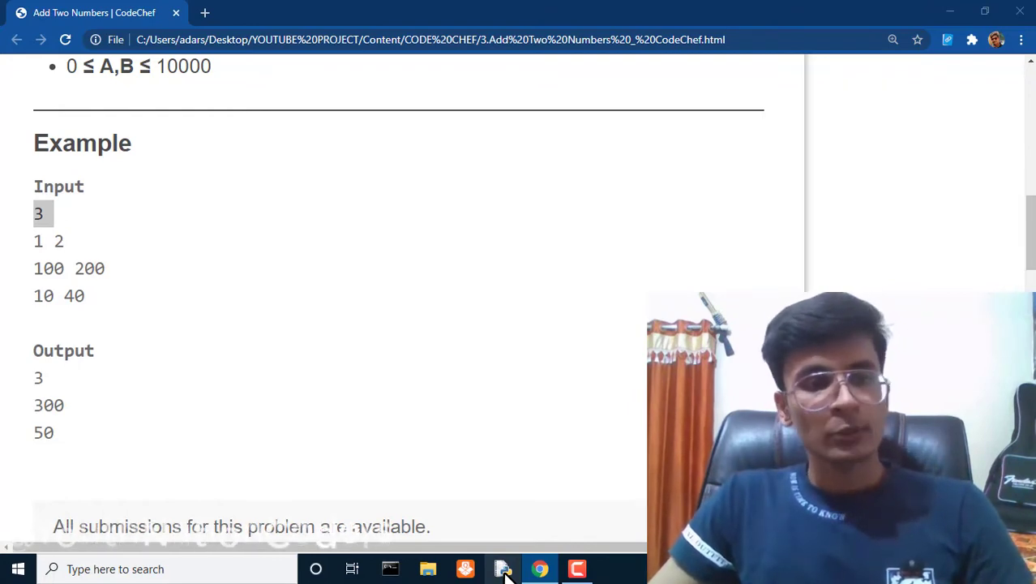
mouse_move(111, 222)
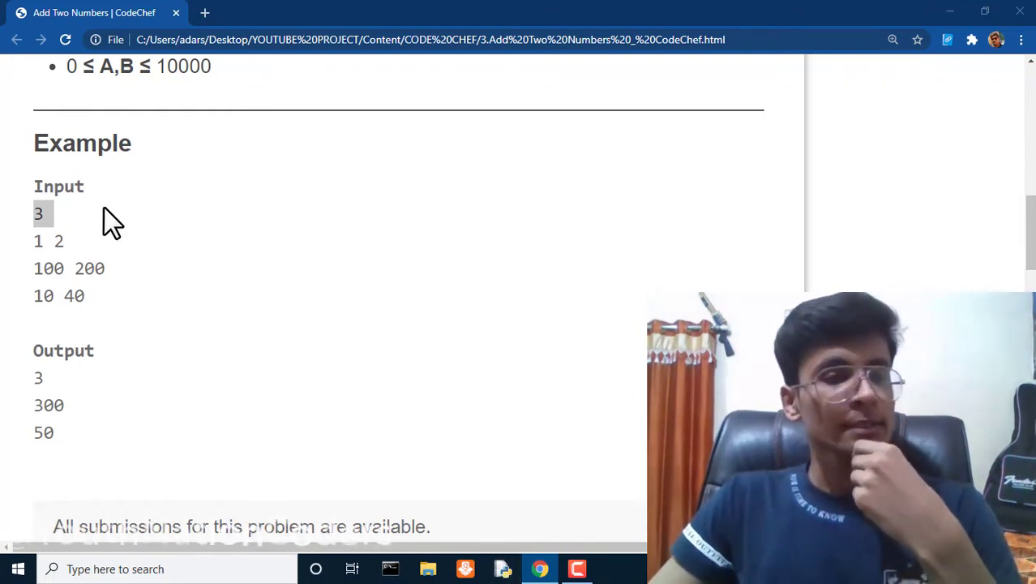
In the editor, write test=int(input()) and a for loop over test
left_click(503, 569)
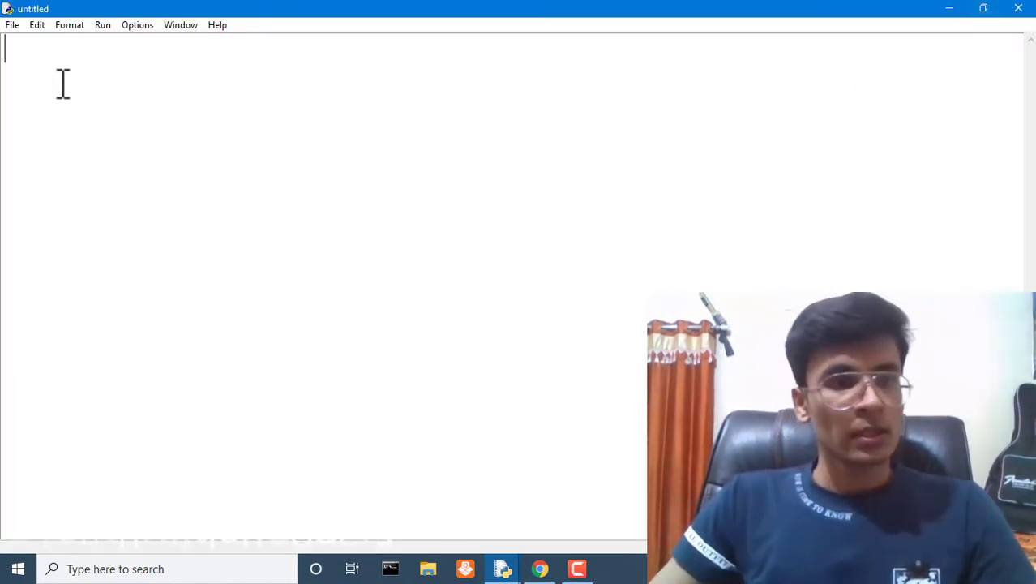
type("test")
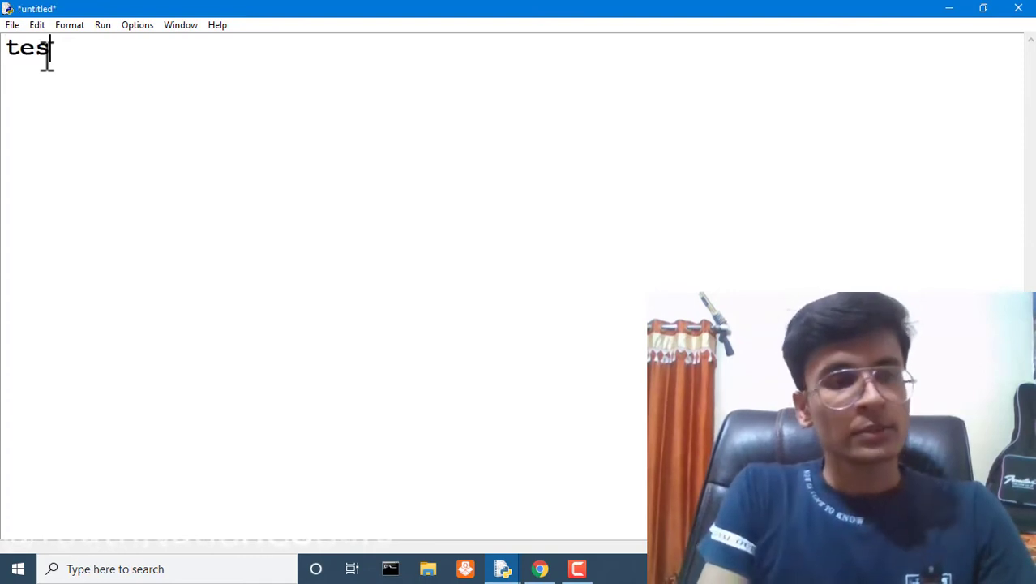
type("t=")
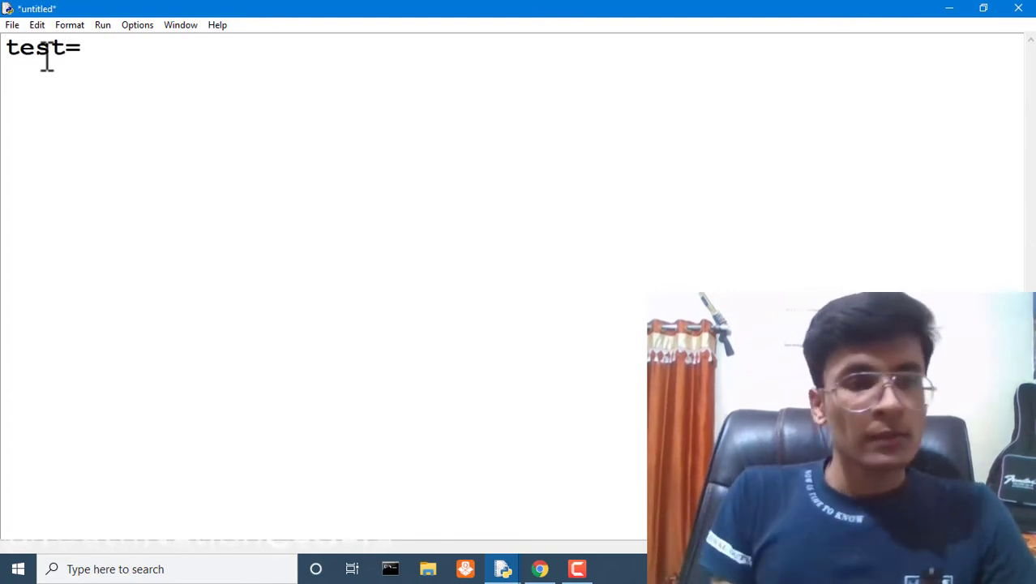
type("int()")
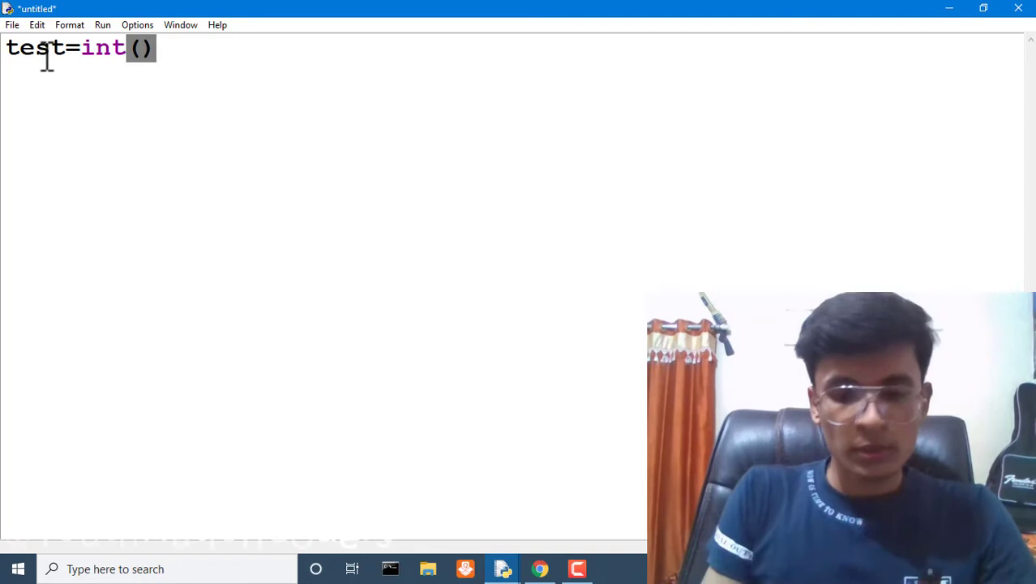
type("input(")
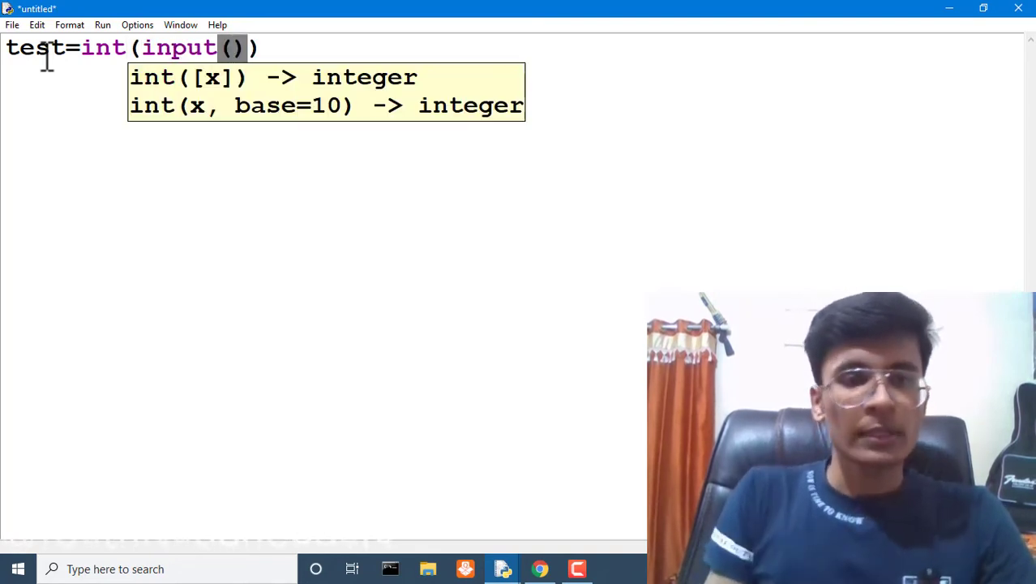
key("Return")
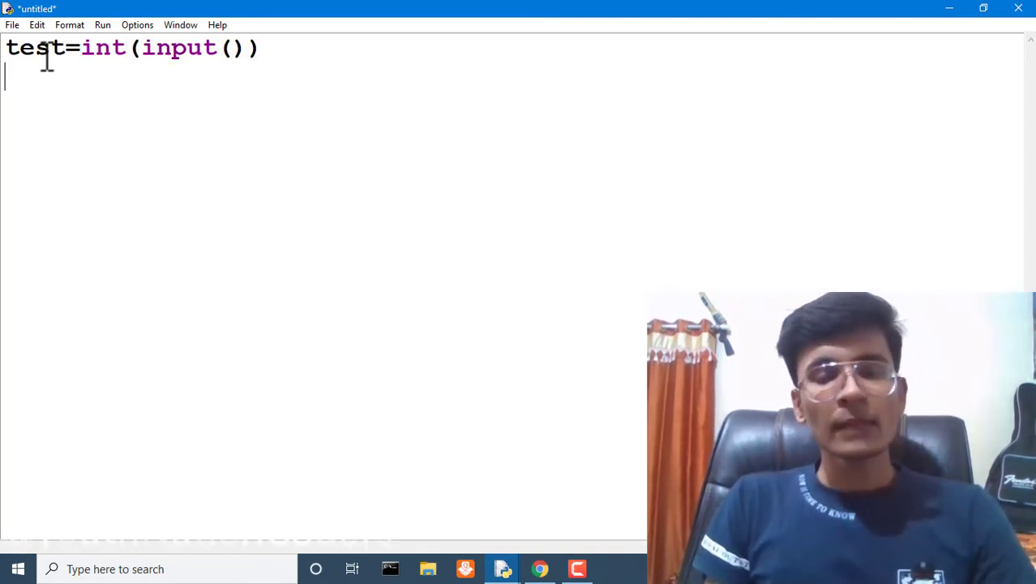
type("for i in range(")
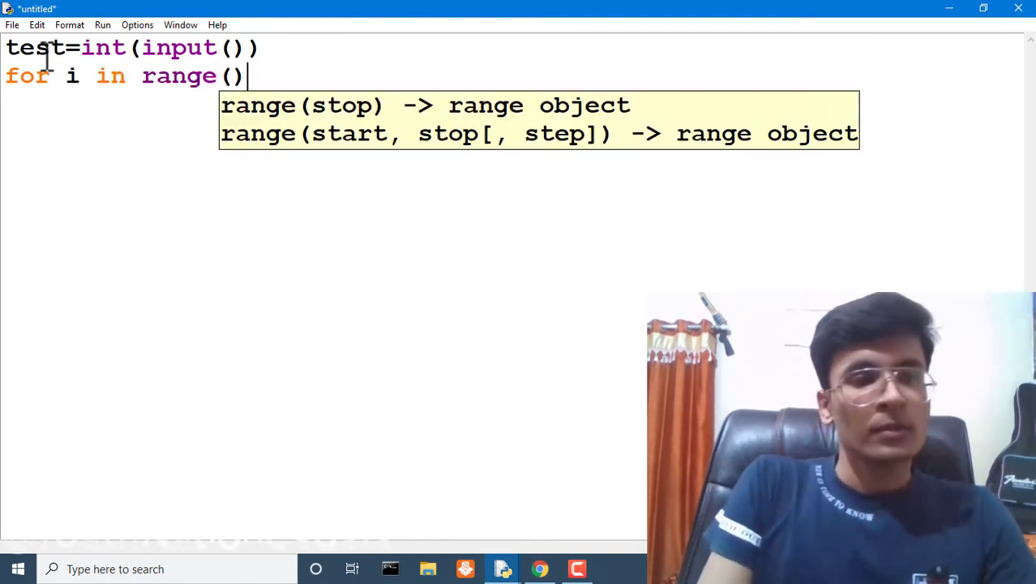
type(":")
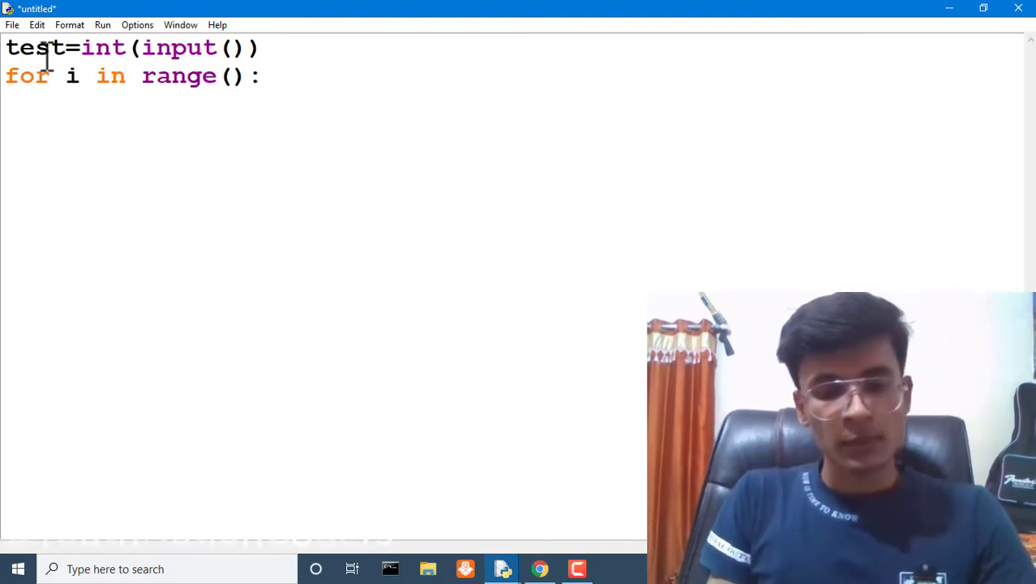
type("test")
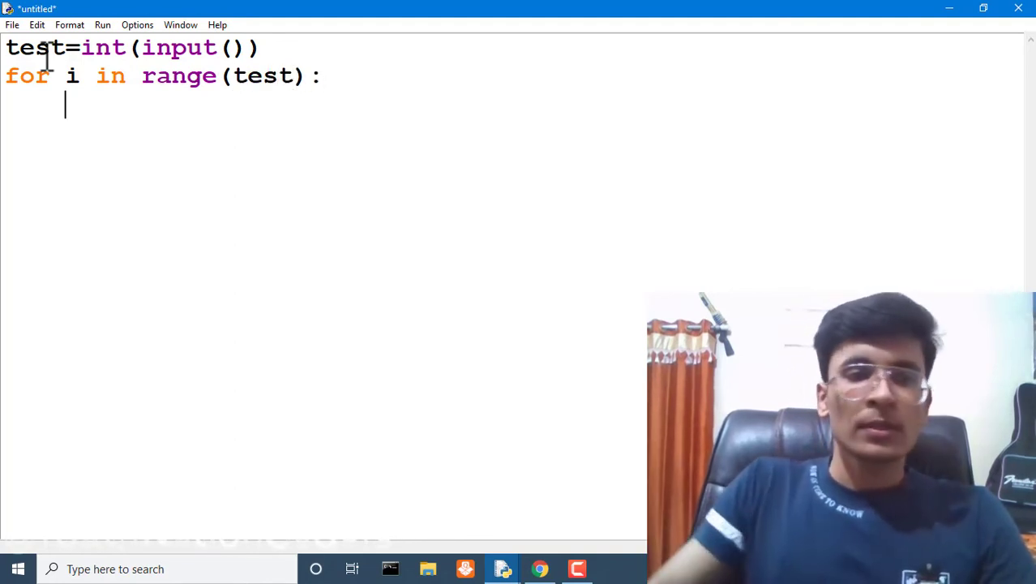
After checking the input format, write a,b=input().split() inside the loop
left_click(539, 569)
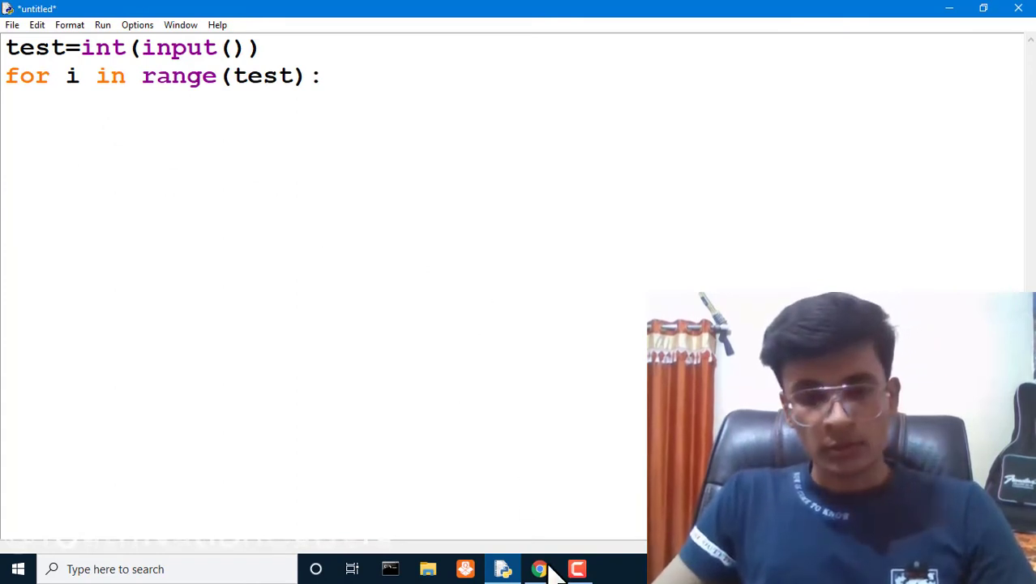
left_click(539, 569)
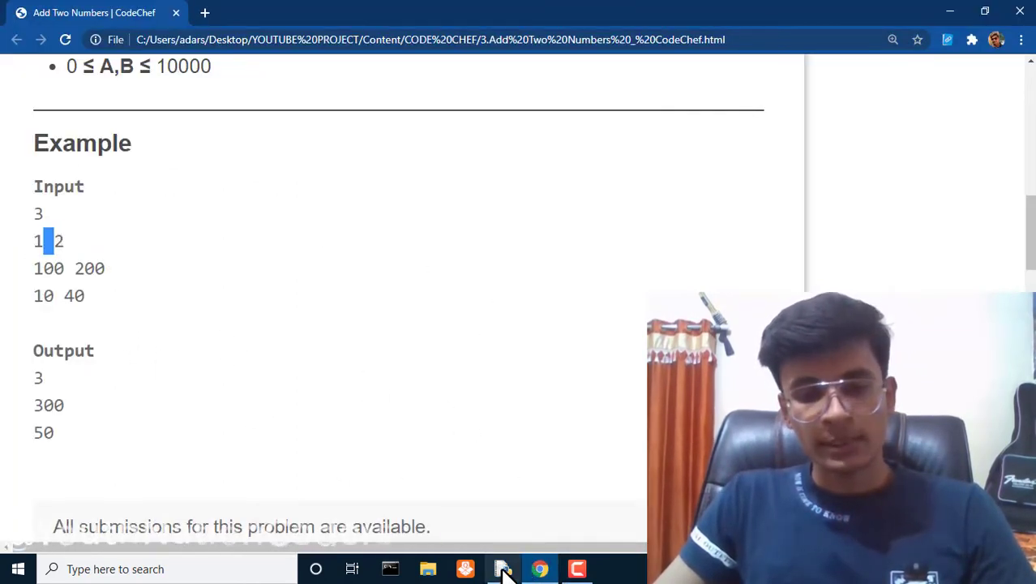
left_click(502, 568)
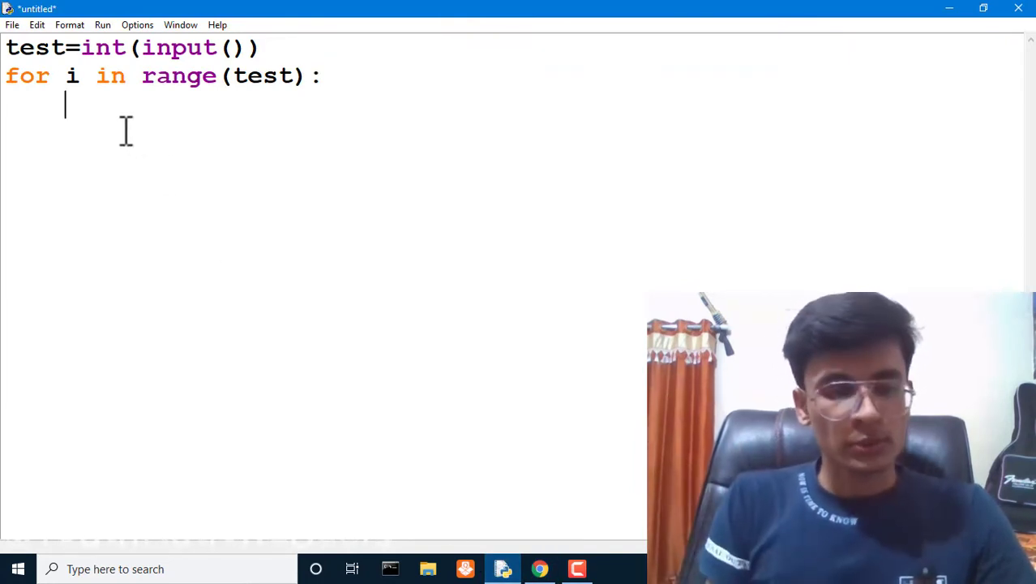
type("a,b=")
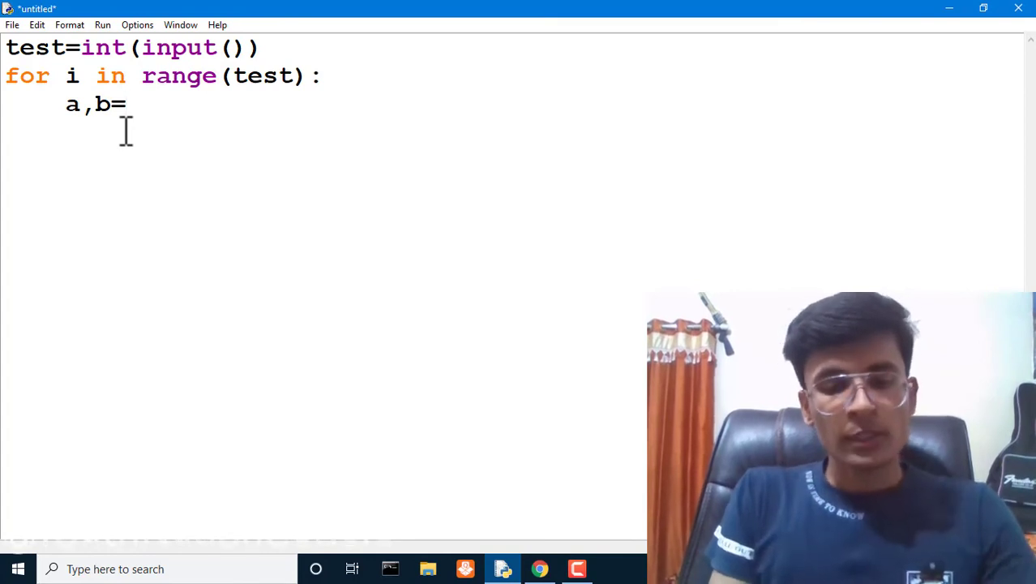
type("input")
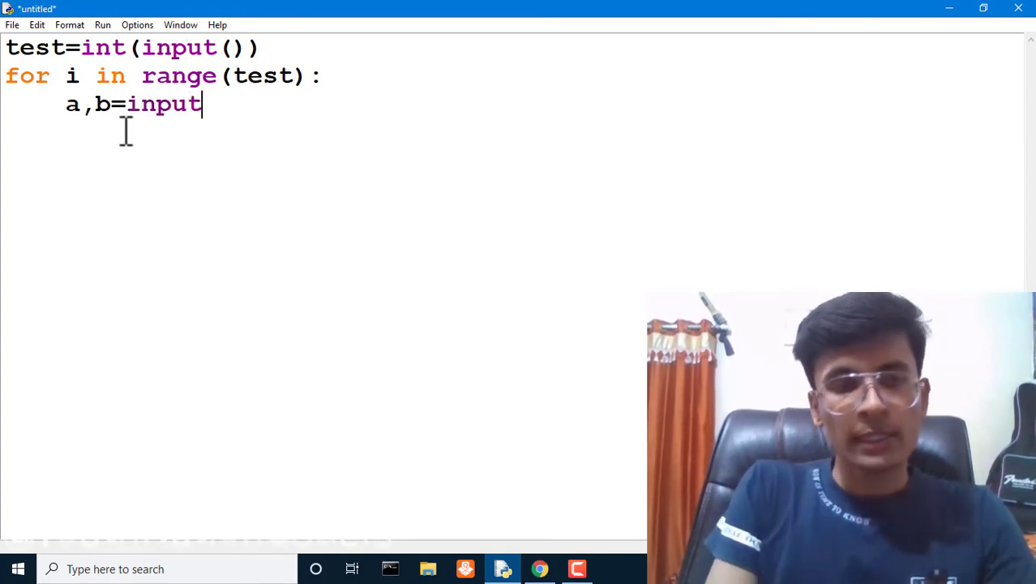
type("()")
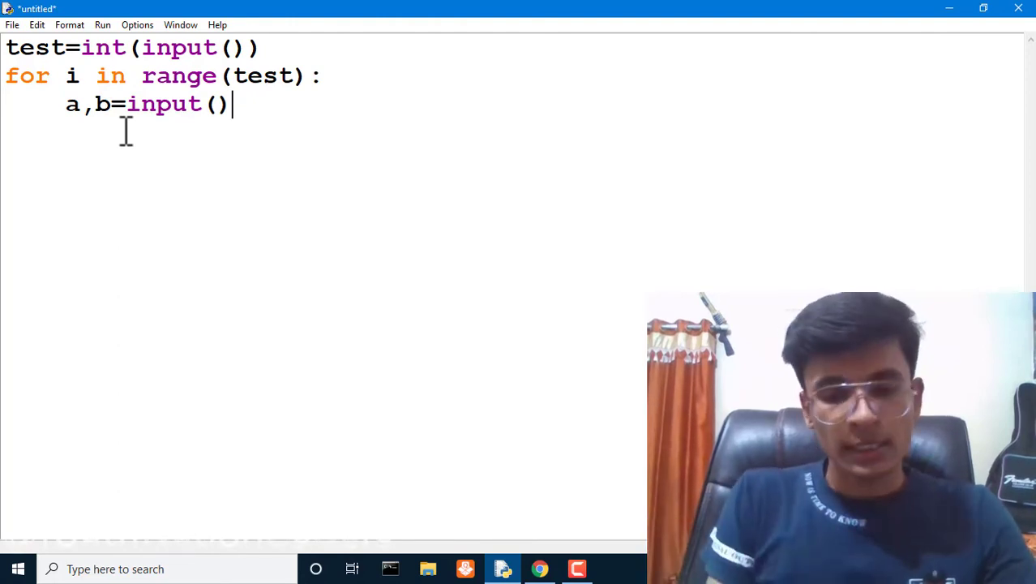
type(".")
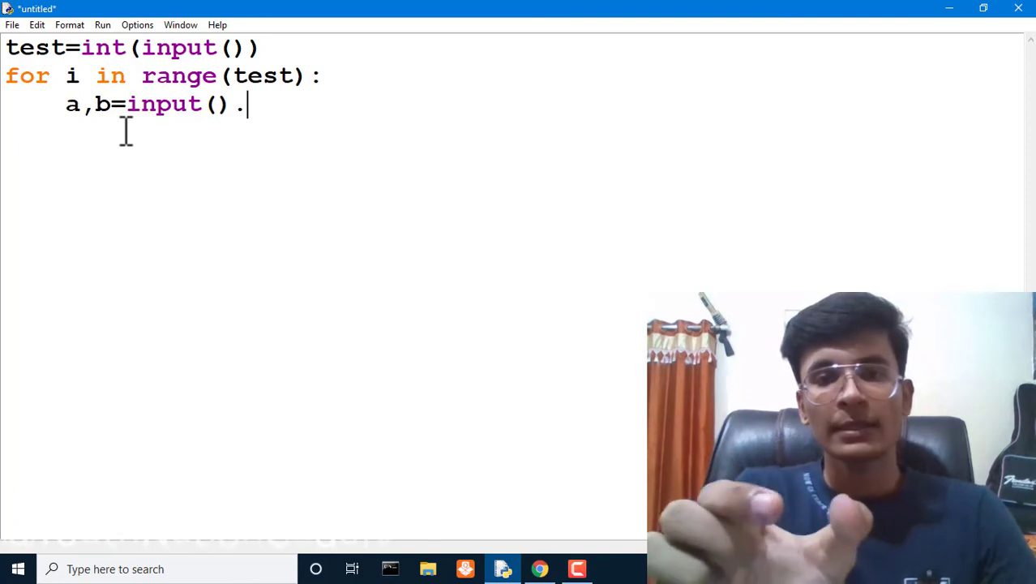
type("split")
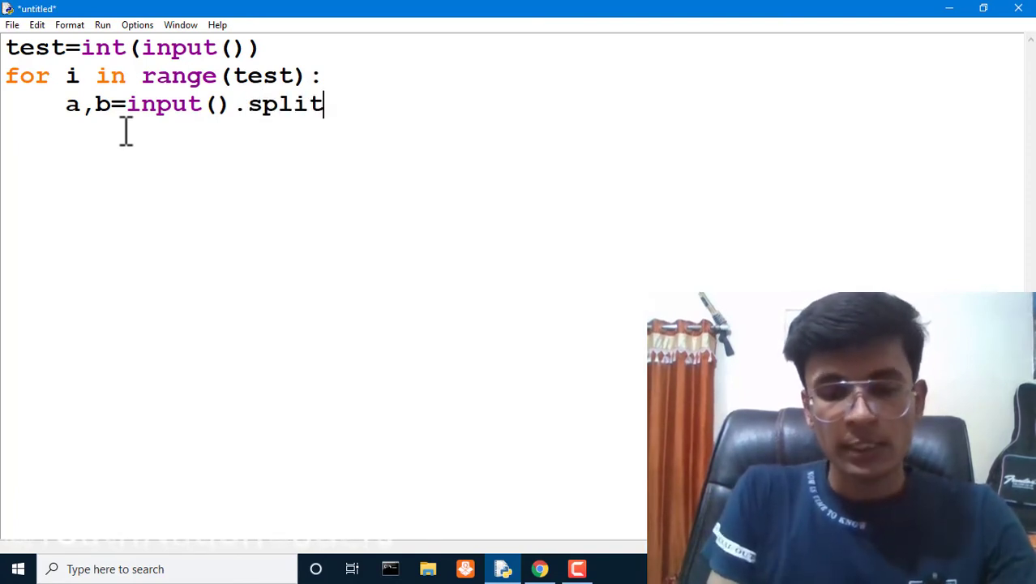
type("()")
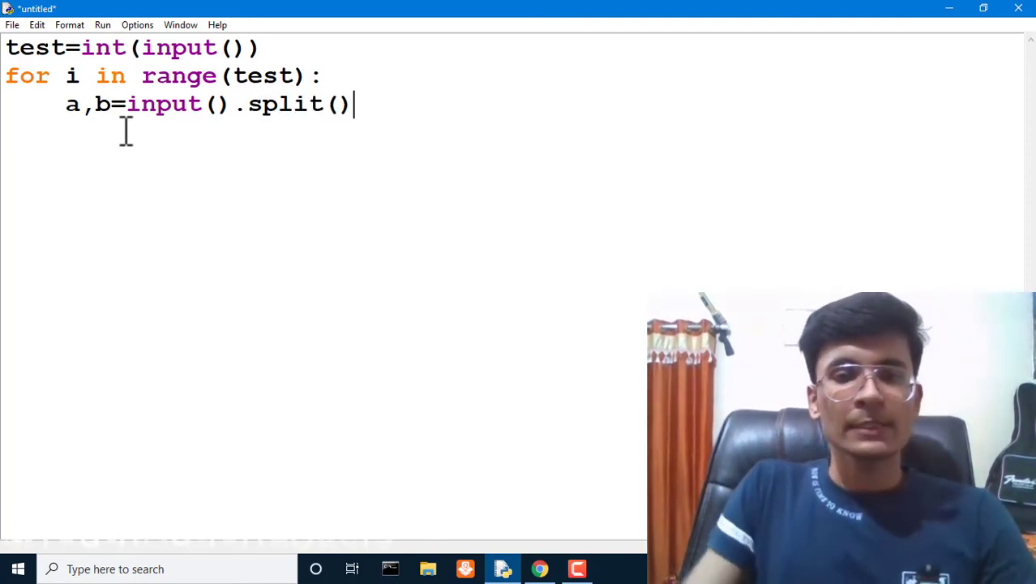
key("Backspace")
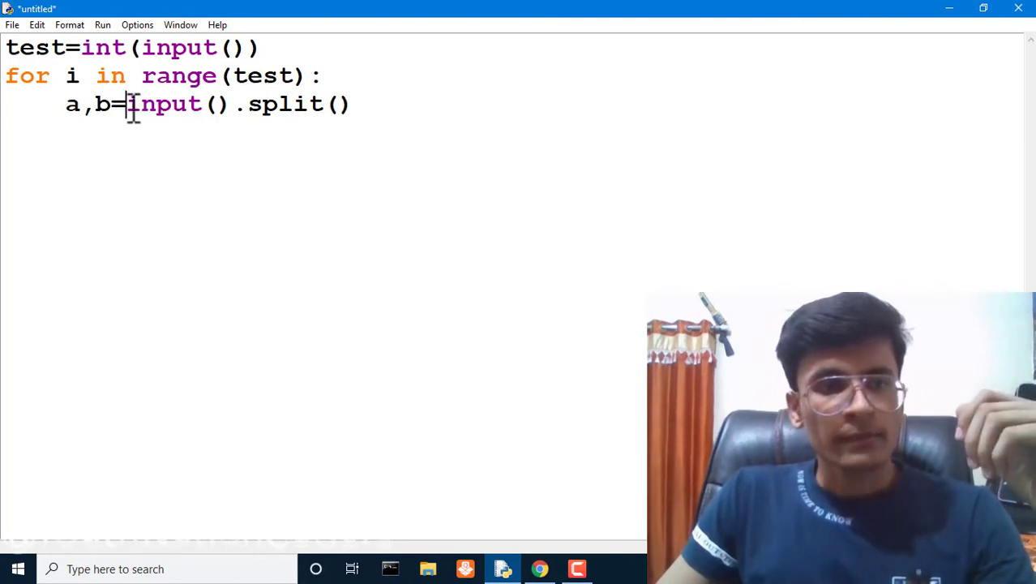
Wrap input().split() in map(int, ...) and add print(a+b) inside the loop
left_click_drag(127, 104, 350, 104)
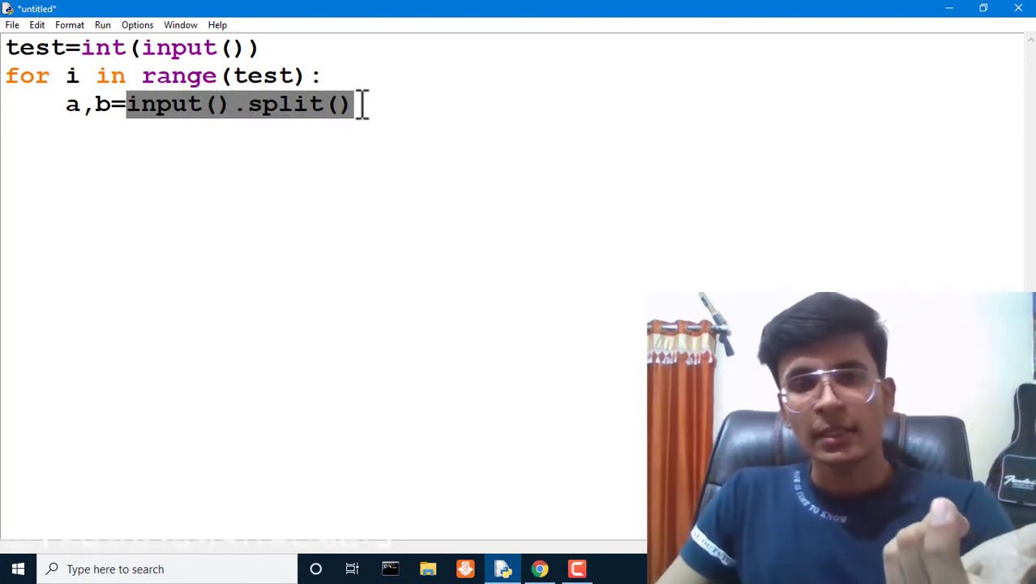
left_click(539, 568)
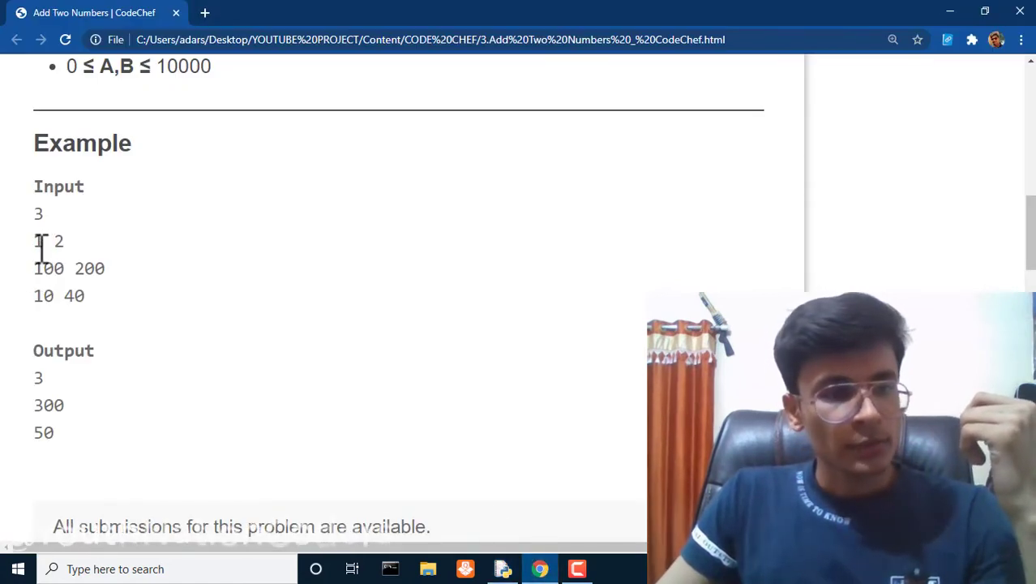
double_click(58, 241)
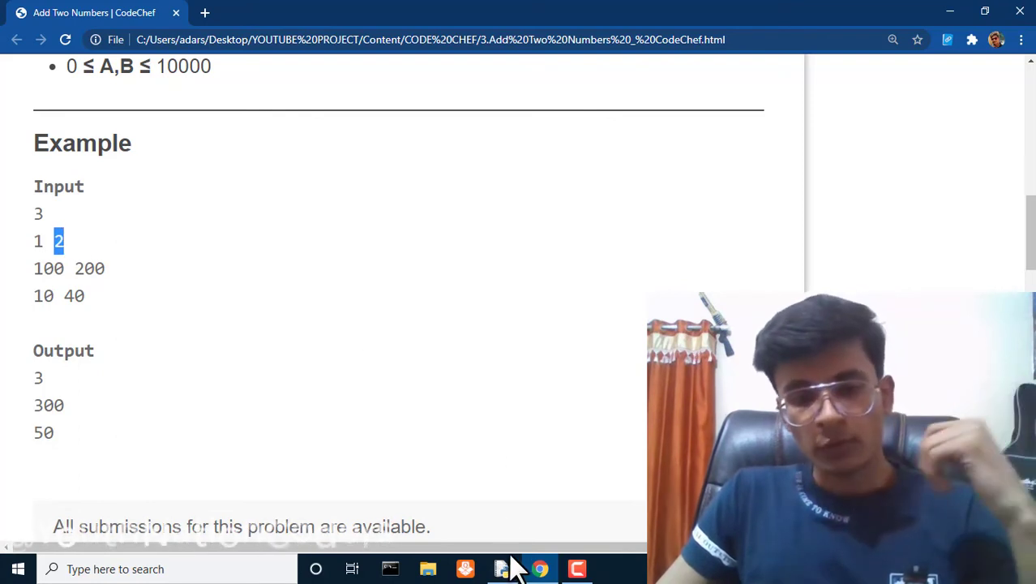
left_click(503, 568)
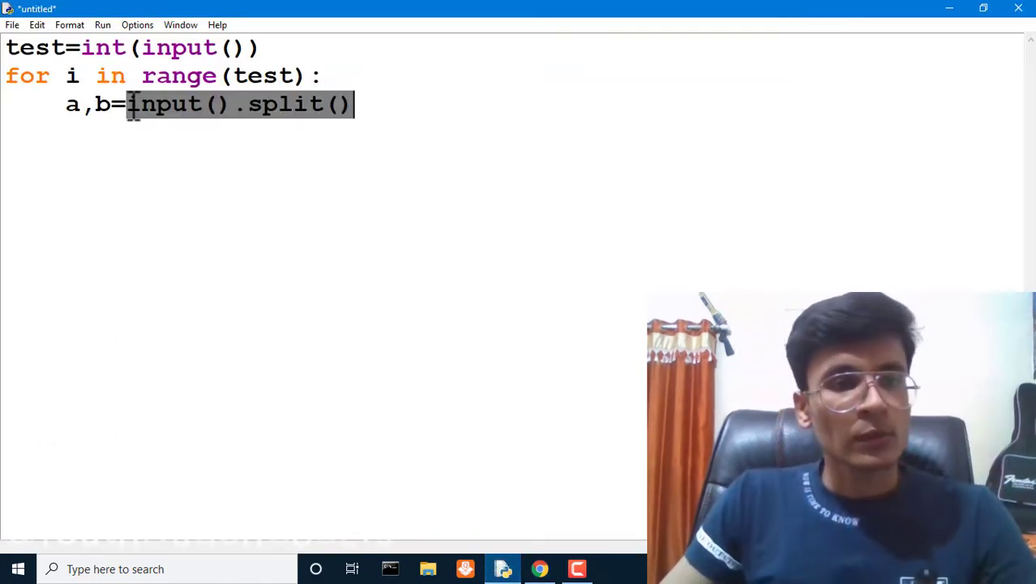
type("map")
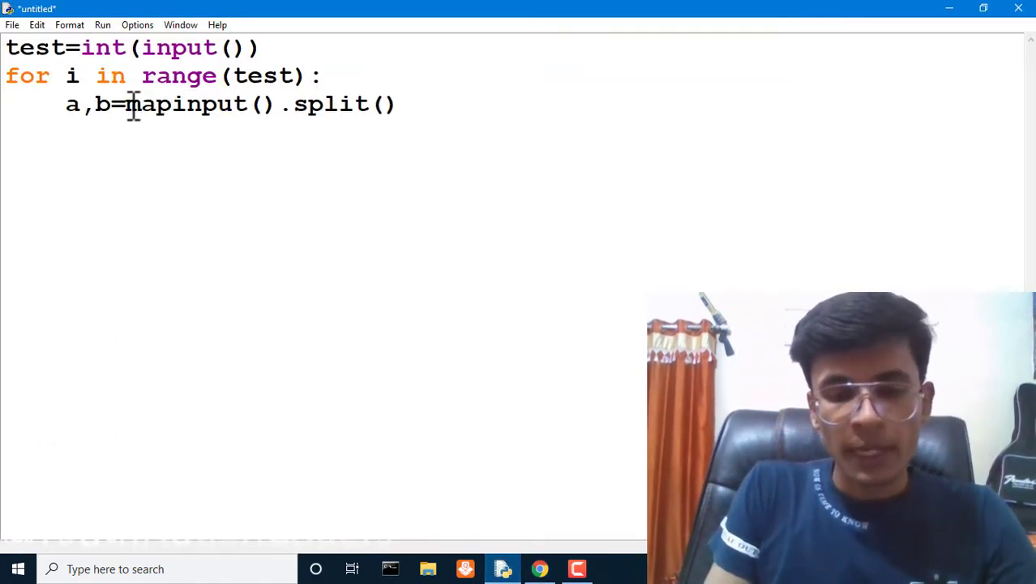
type("(int,")
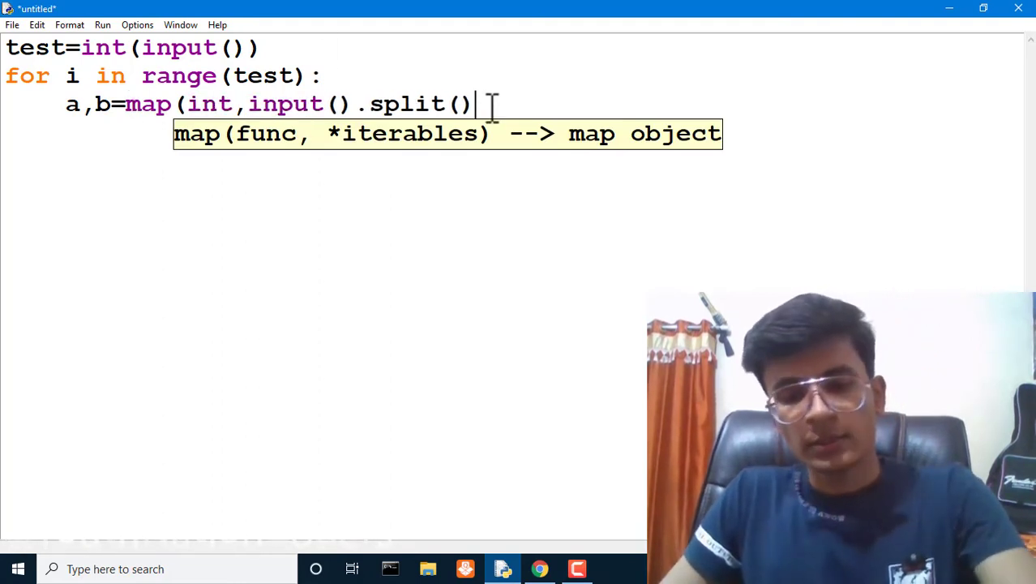
type(")")
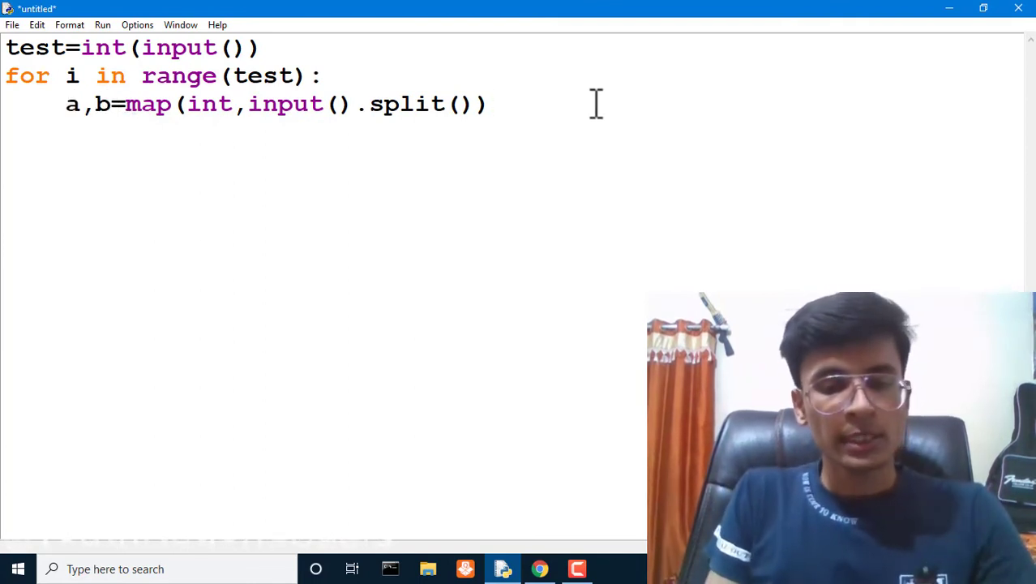
type("print()")
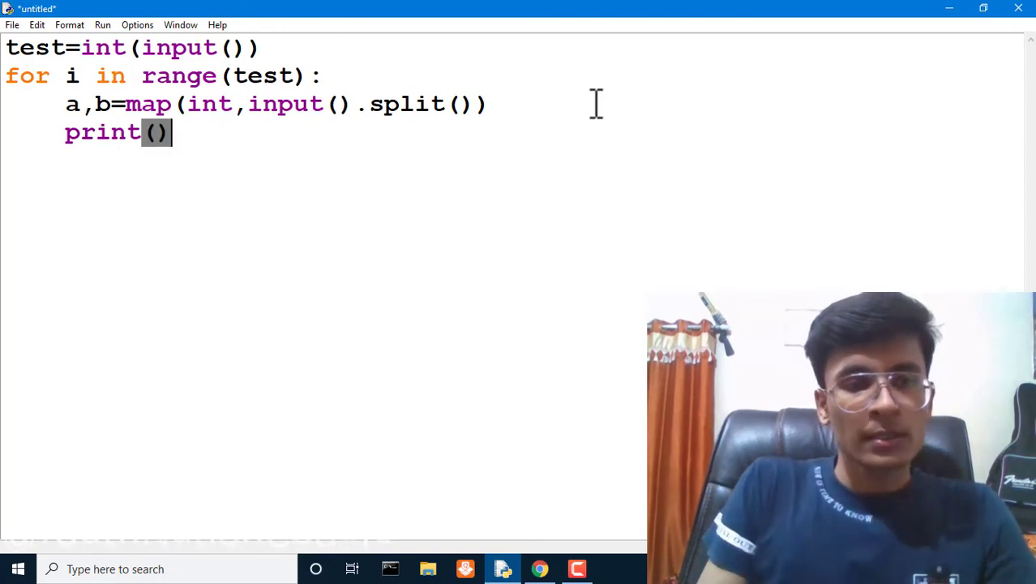
type("a+b")
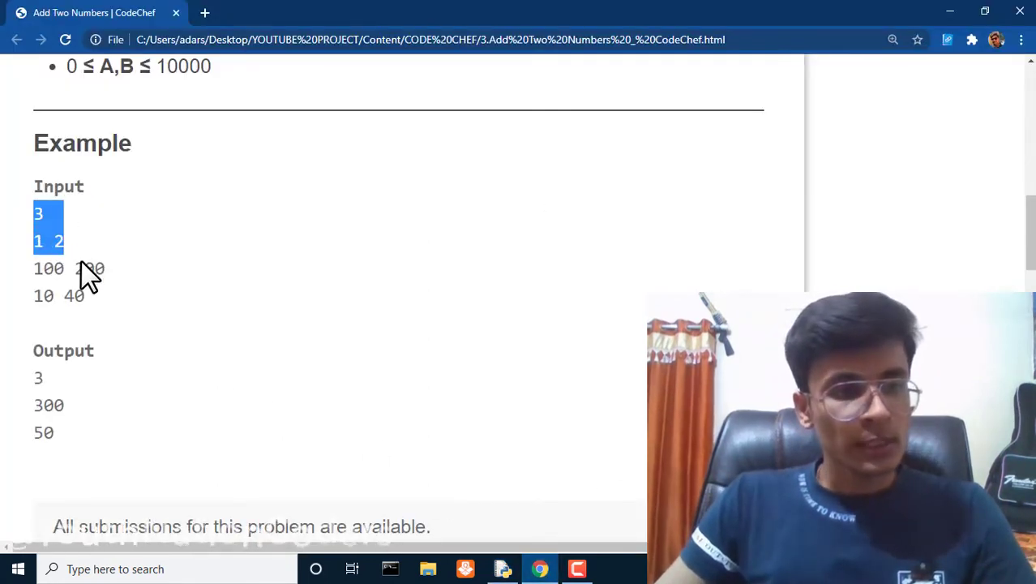
Save the script as 'Add two numbers.py' in Desktop\CodeChef, then run it with F5
left_click(503, 568)
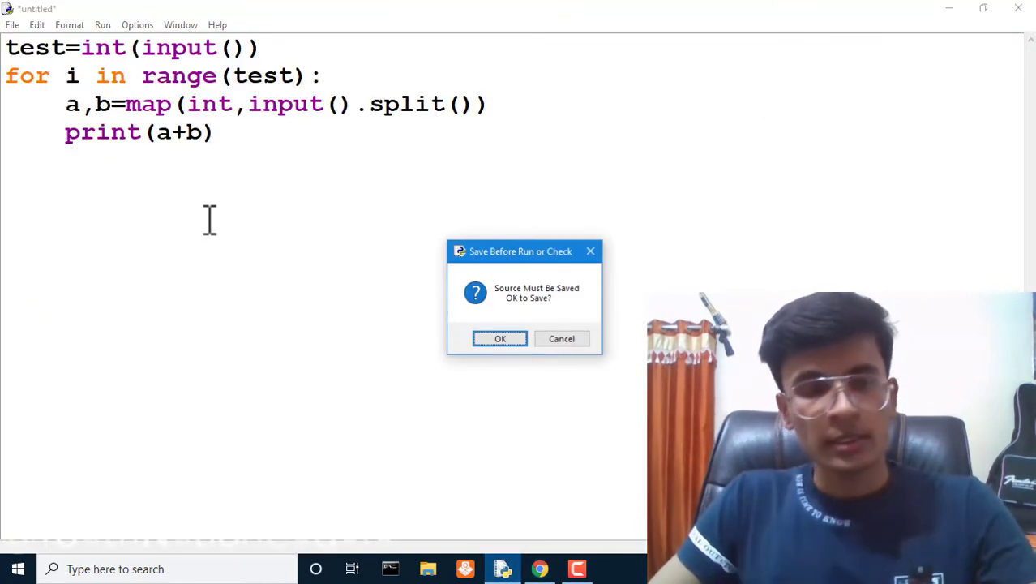
left_click(500, 338)
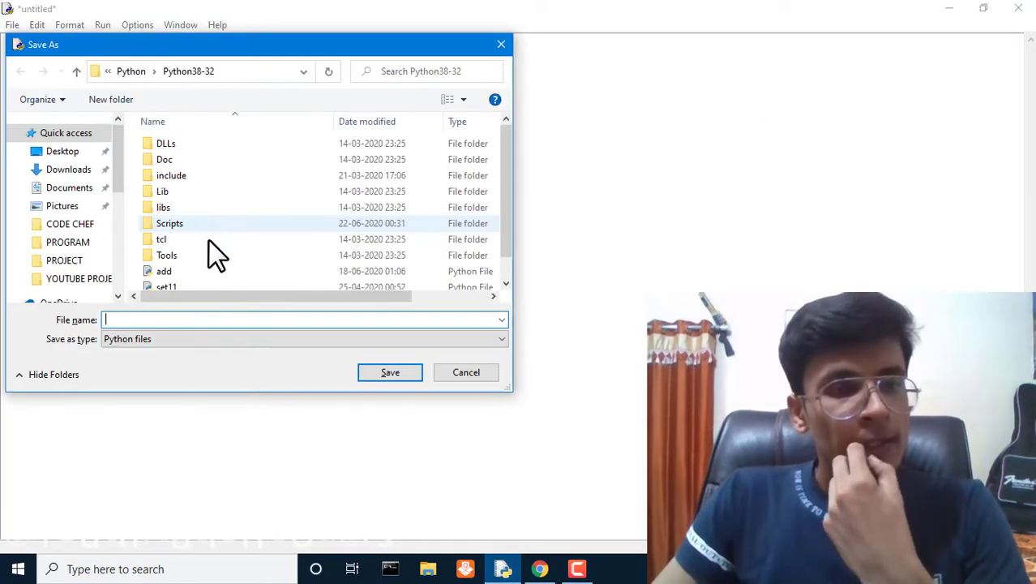
mouse_move(268, 219)
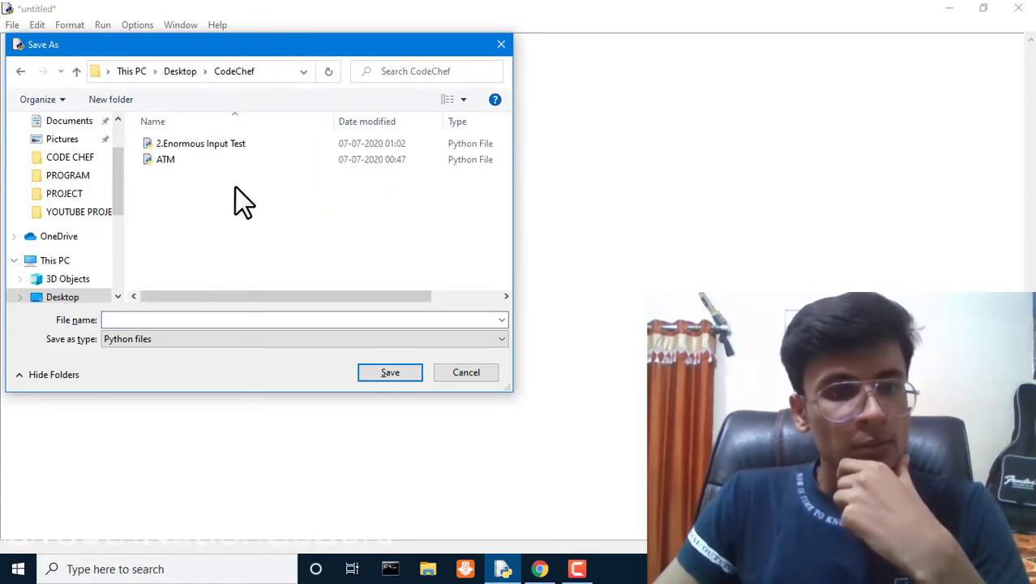
type("Additi")
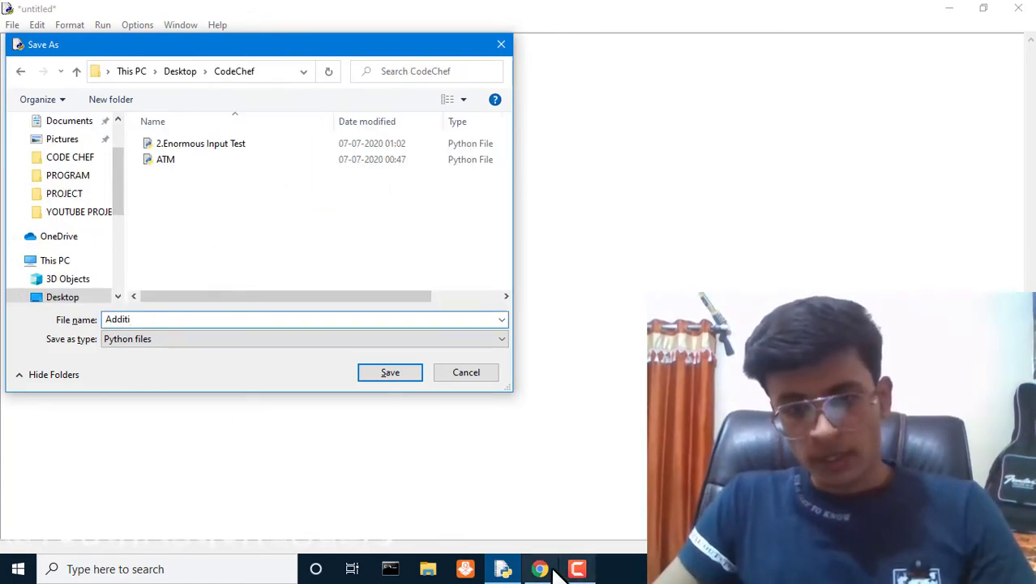
left_click(539, 568)
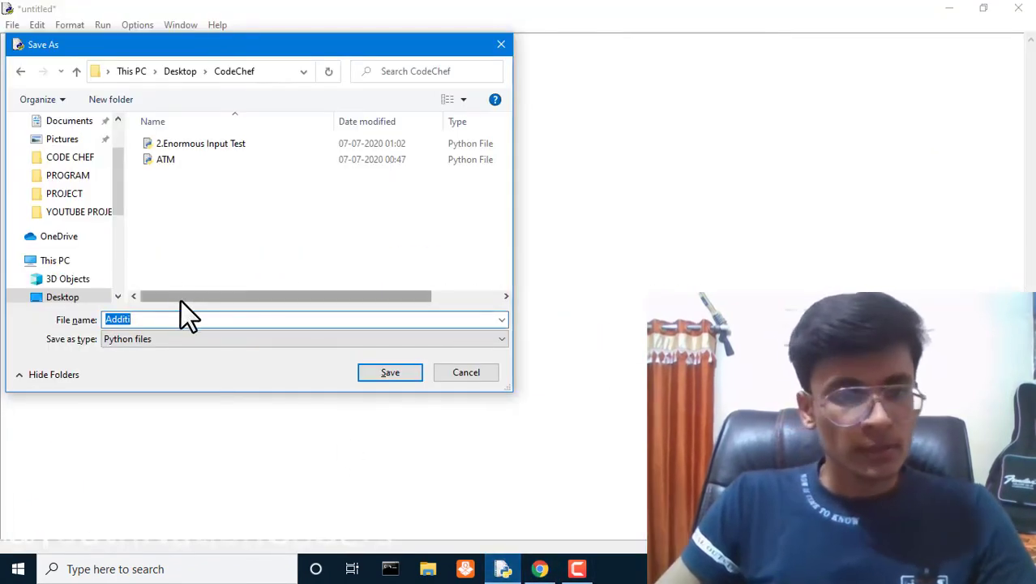
type("Add")
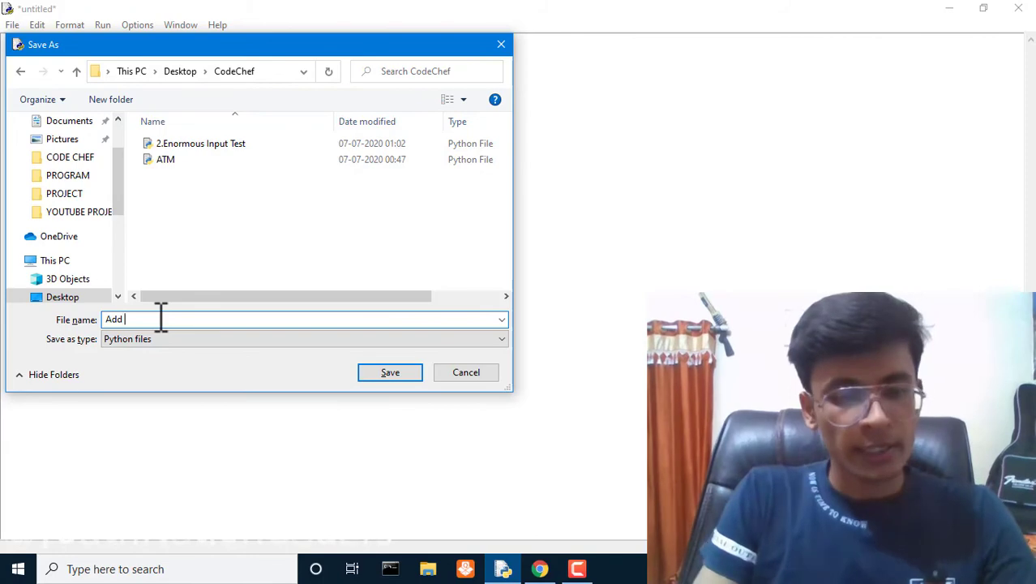
type("two number")
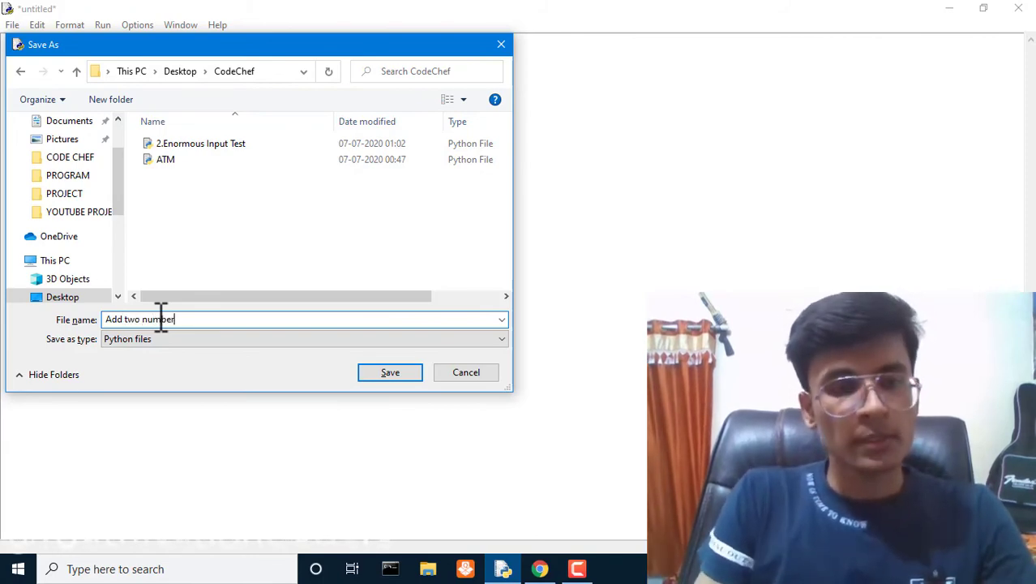
left_click(390, 372)
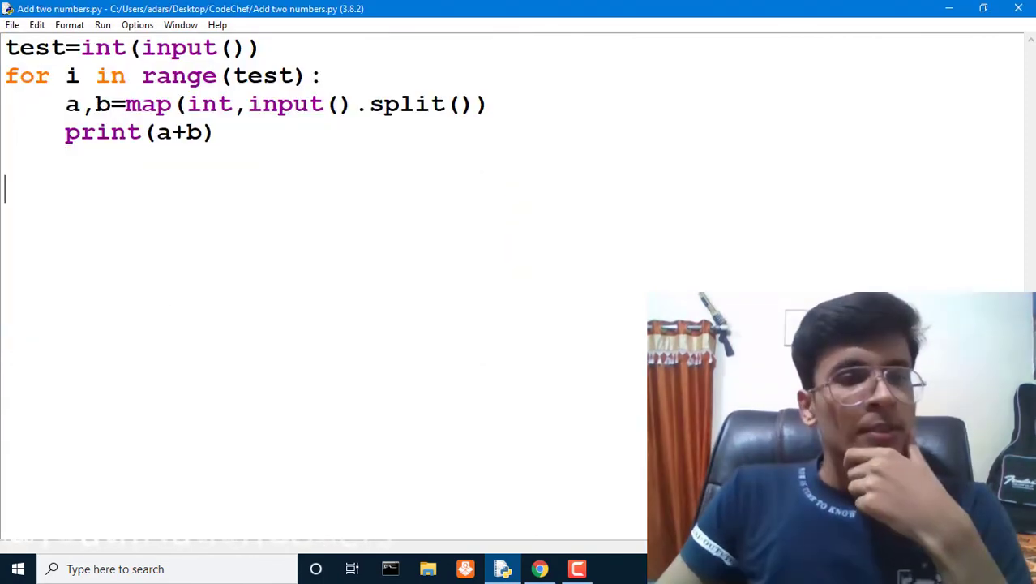
key("F5")
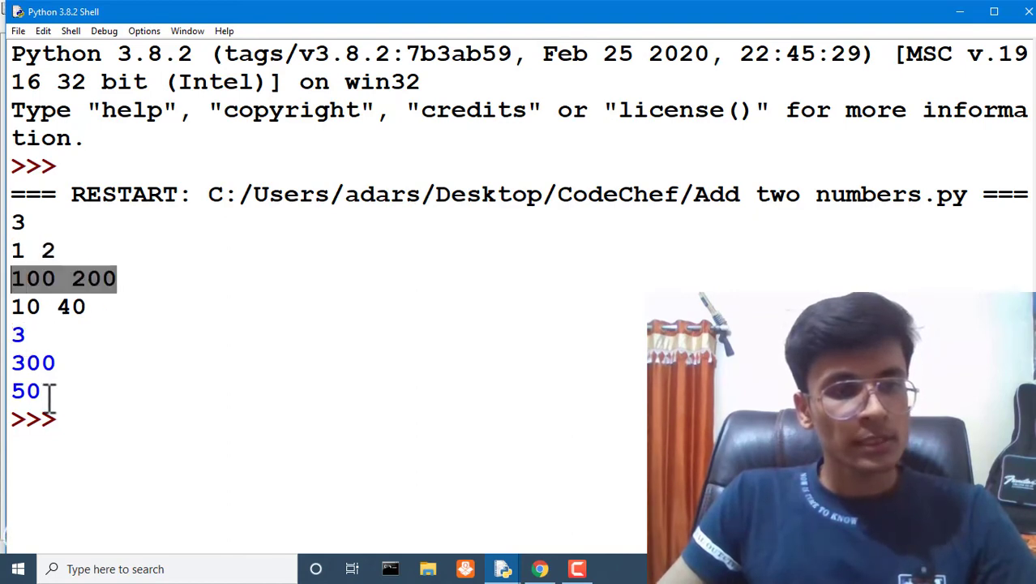
Switch to the CodeChef page to compare the run's sums with the expected 3, 300, 50
left_click(49, 307)
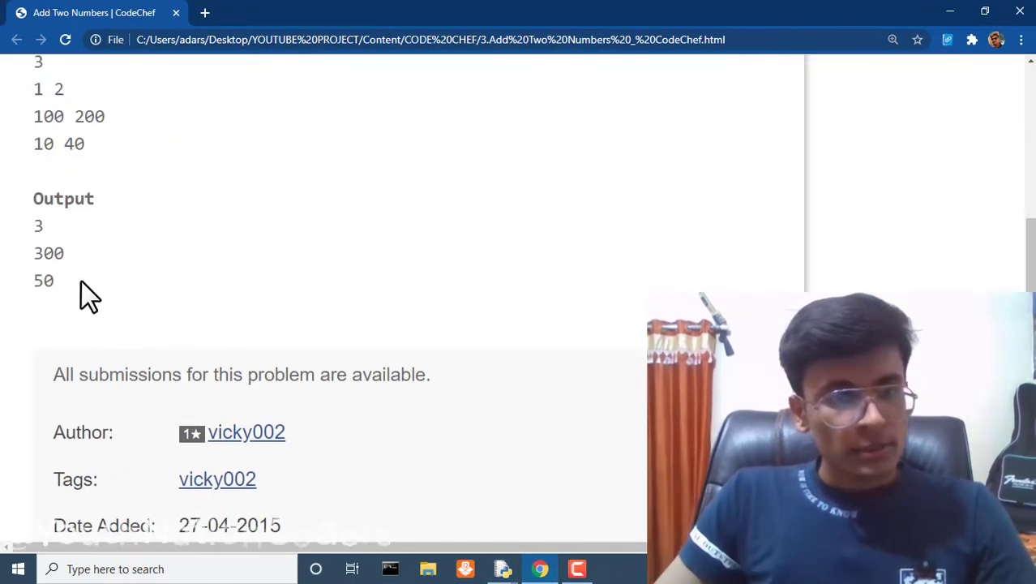
mouse_move(381, 266)
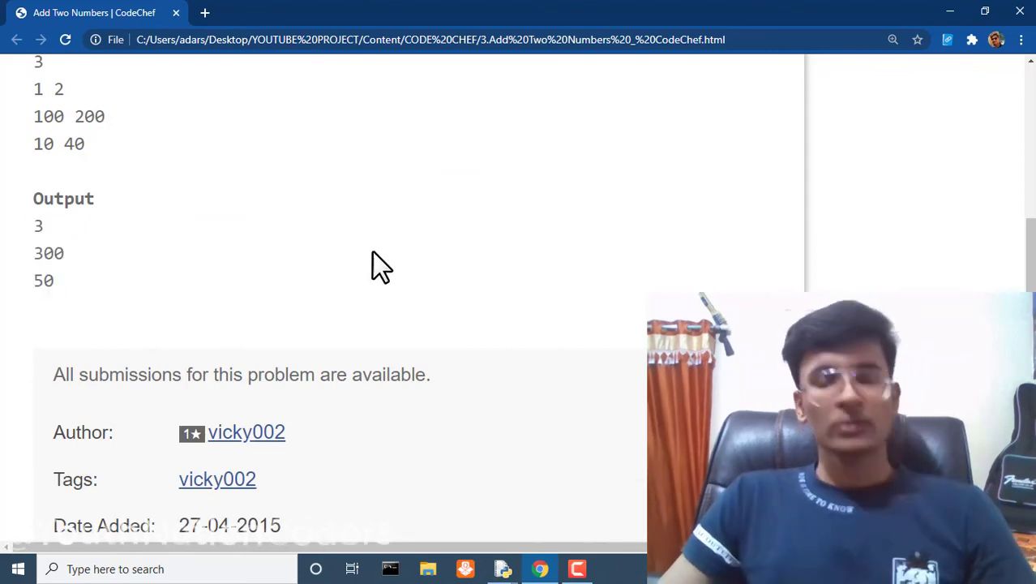
Scroll the problem page back up past Constraints to the top of the statement
scroll("up", 3)
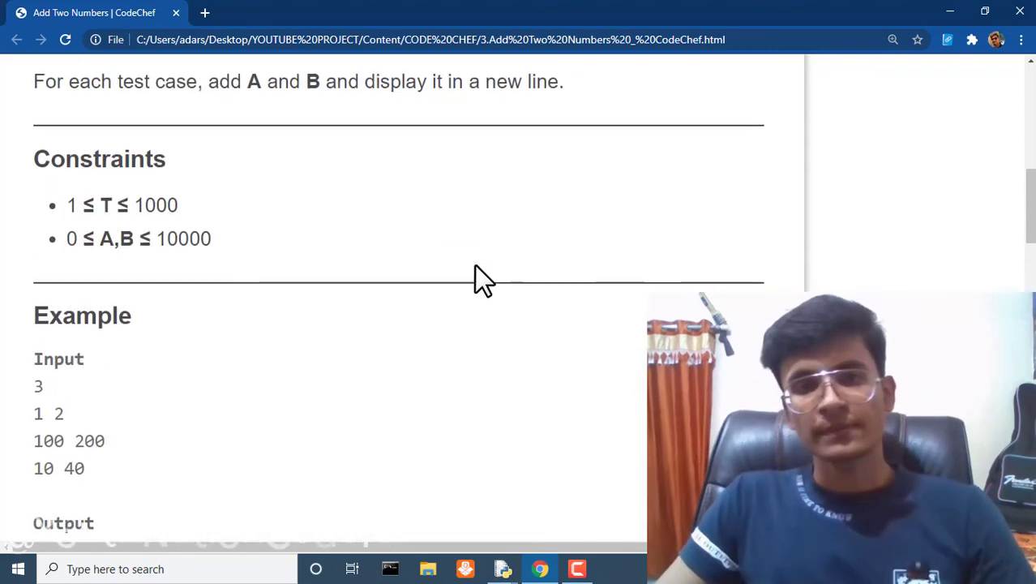
scroll("up", 3)
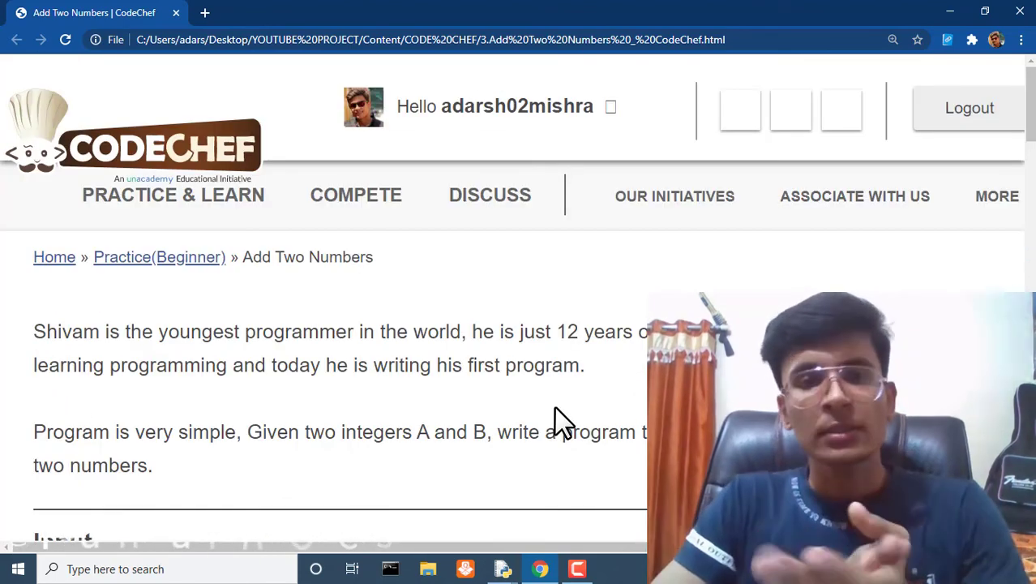